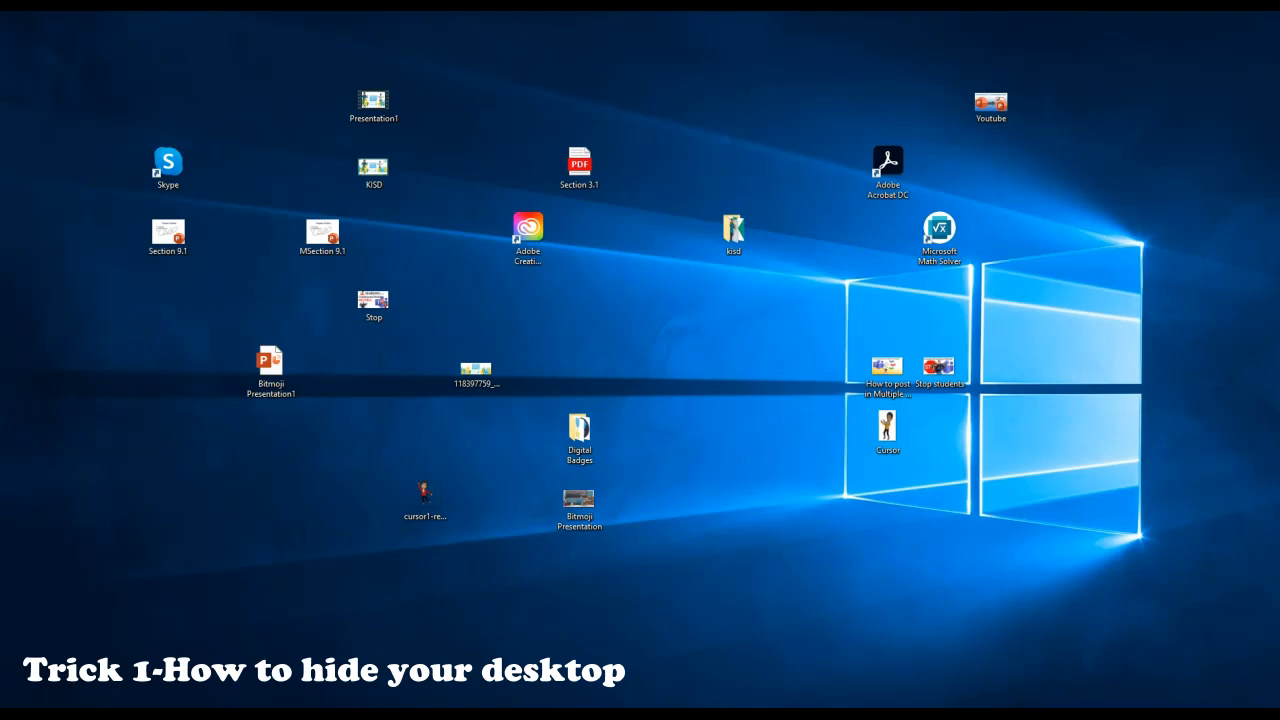
pyautogui.moveTo(720, 310)
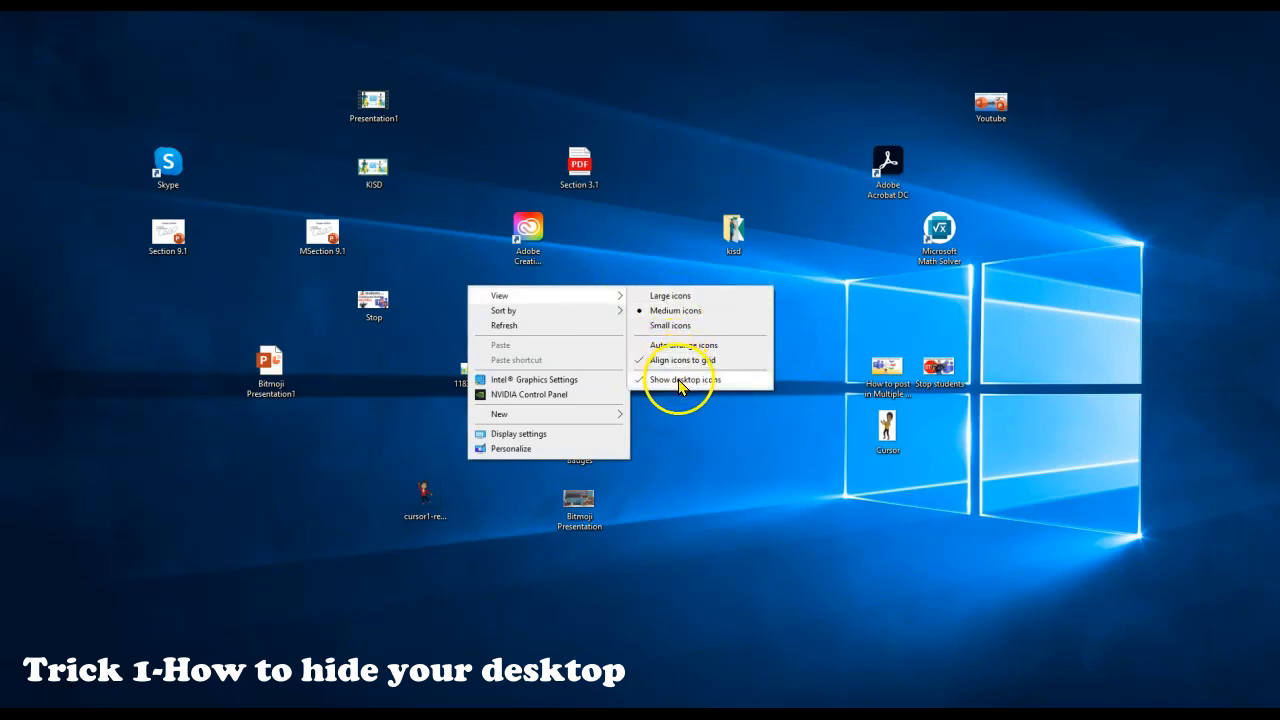
# - Hide all desktop icons via the desktop View menu, leaving only the wallpaper
pyautogui.click(684, 379)
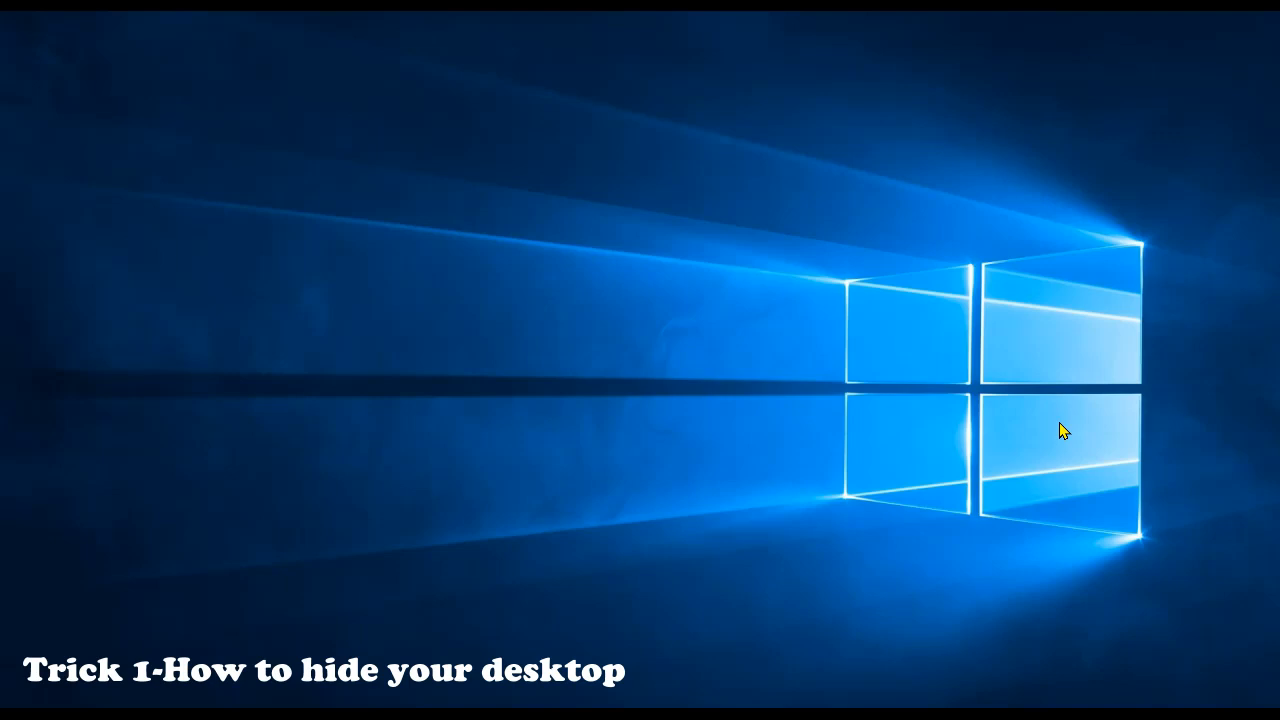
pyautogui.moveTo(565, 285)
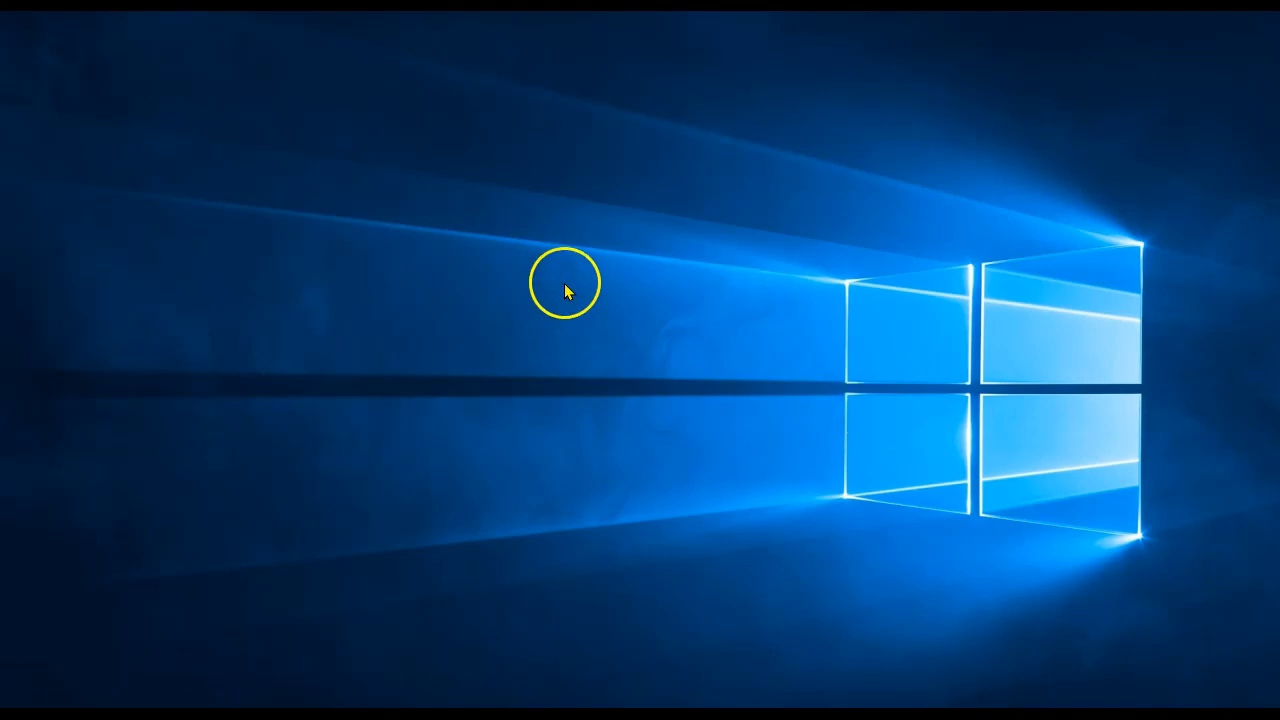
pyautogui.rightClick(565, 280)
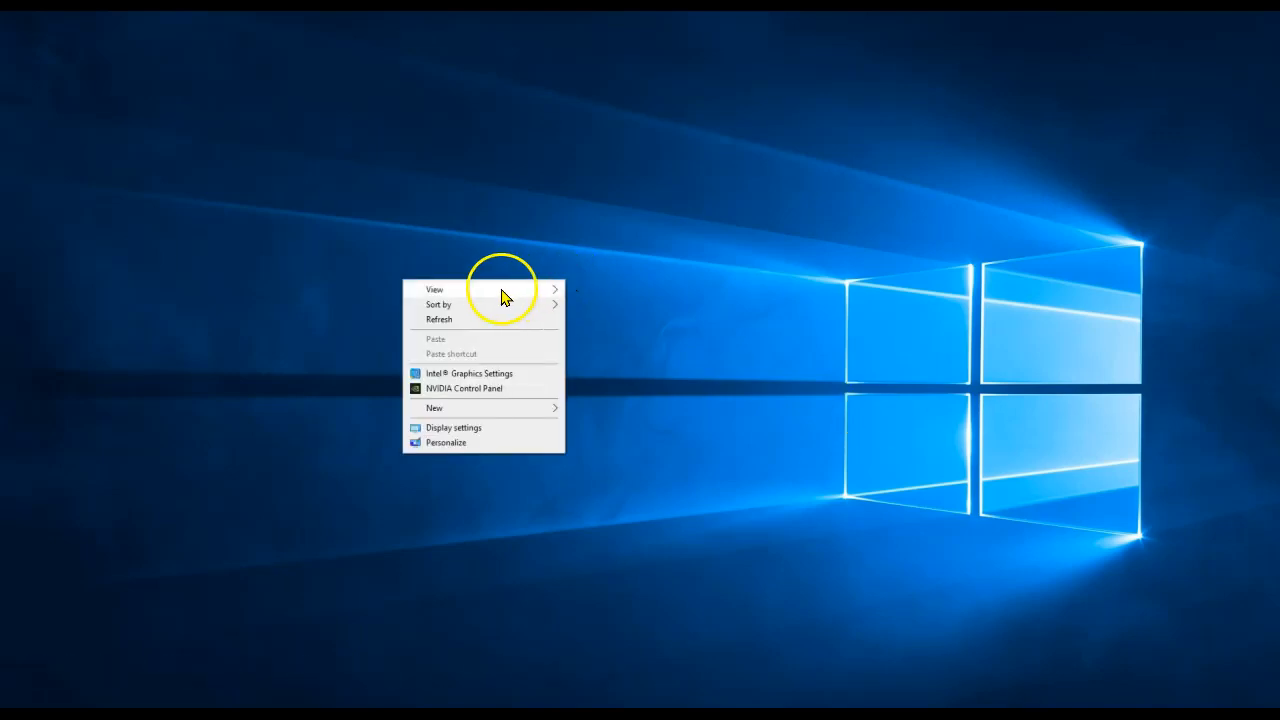
pyautogui.click(435, 289)
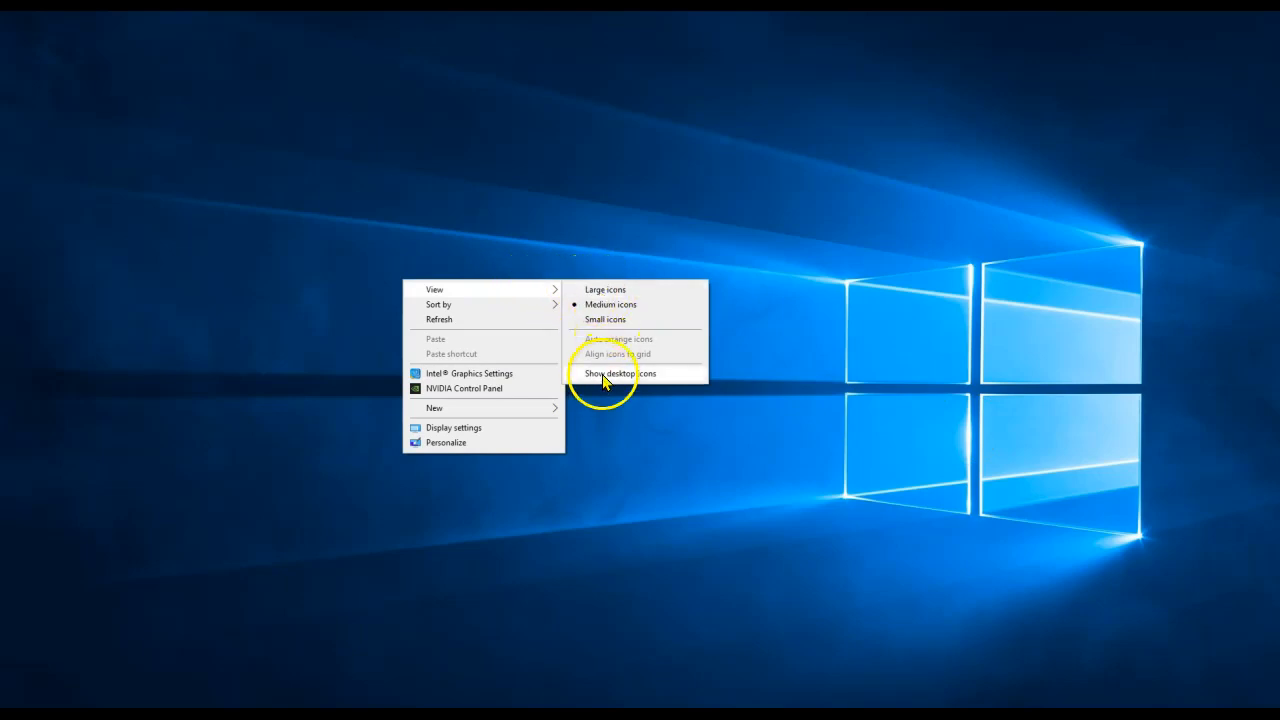
pyautogui.click(619, 373)
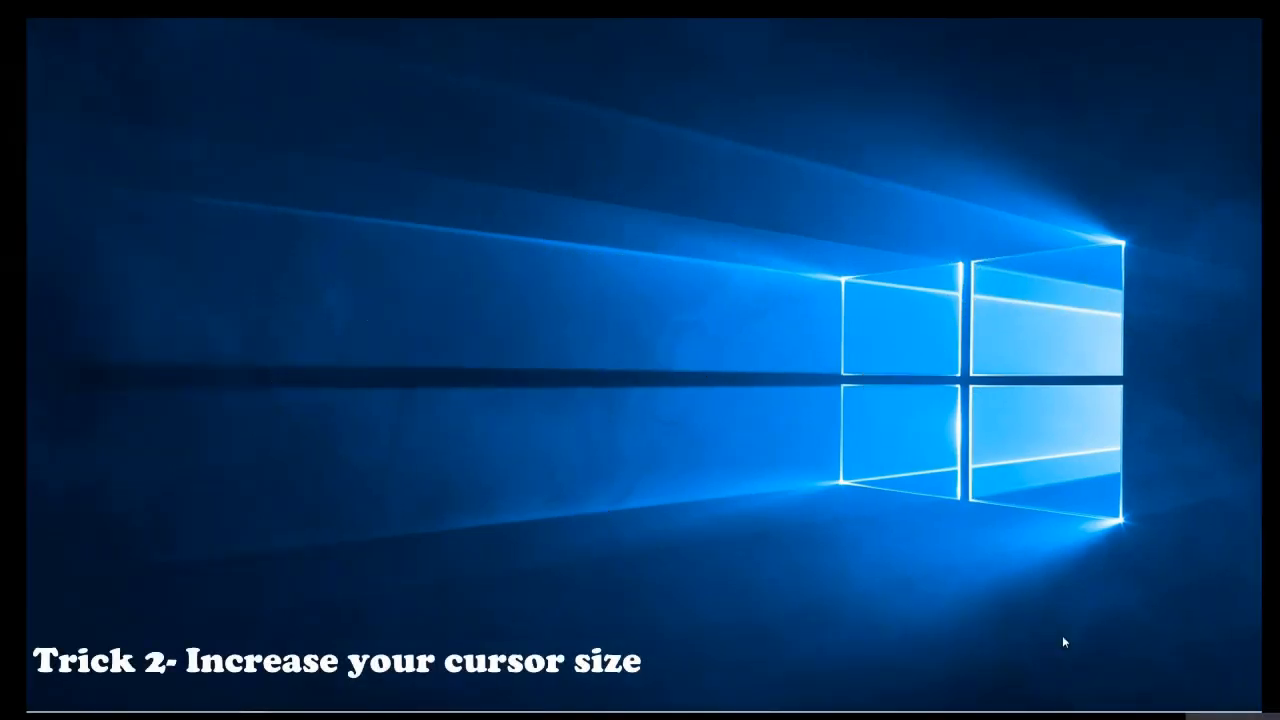
pyautogui.moveTo(620, 315)
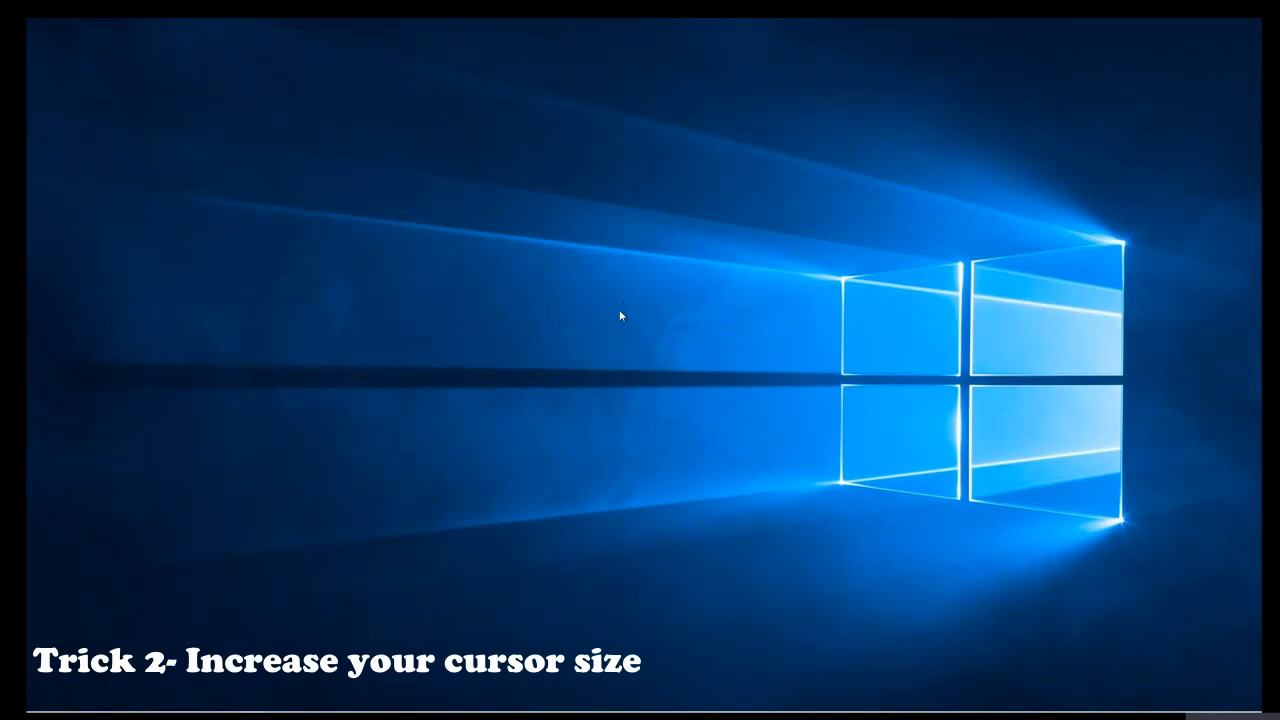
pyautogui.moveTo(606, 321)
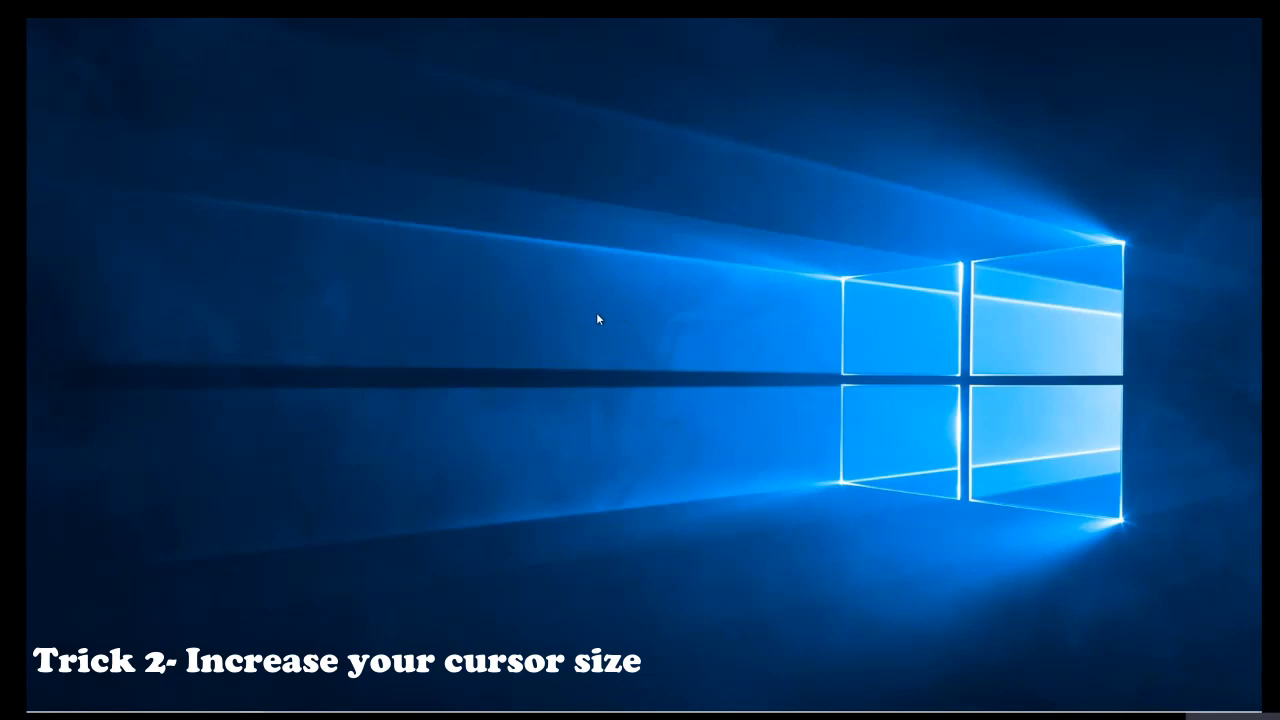
pyautogui.moveTo(838, 277)
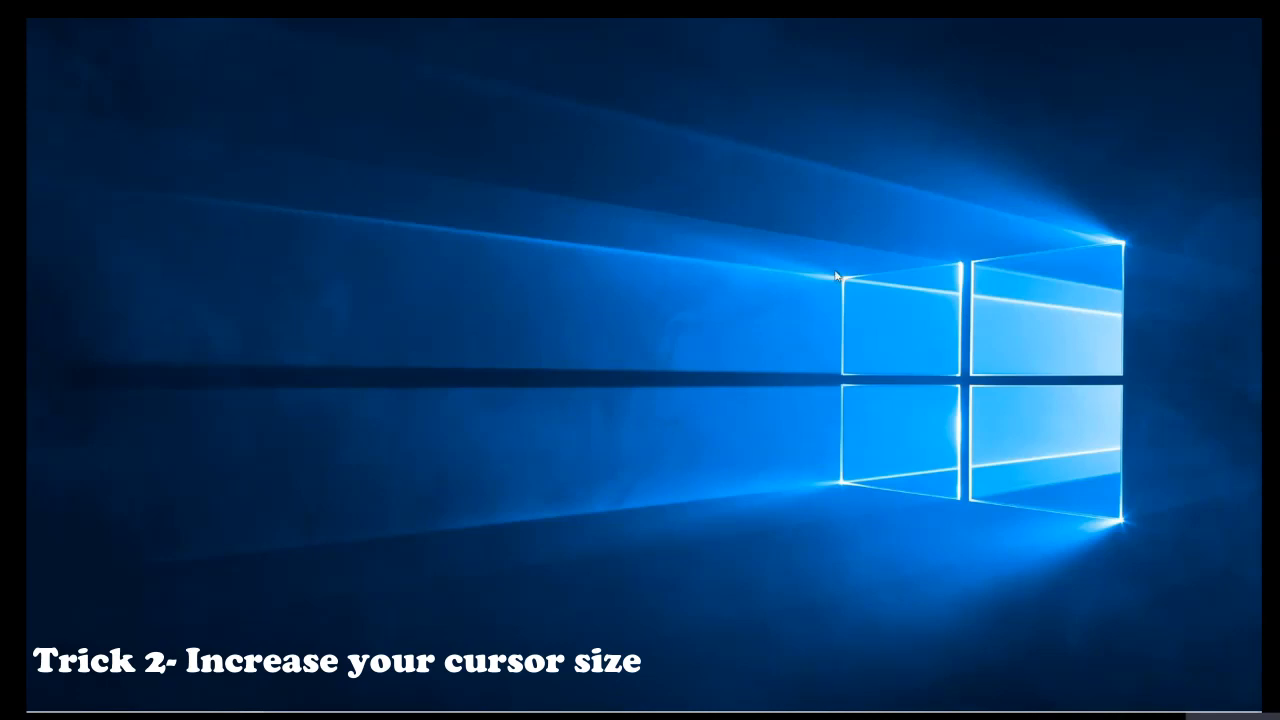
pyautogui.moveTo(390, 318)
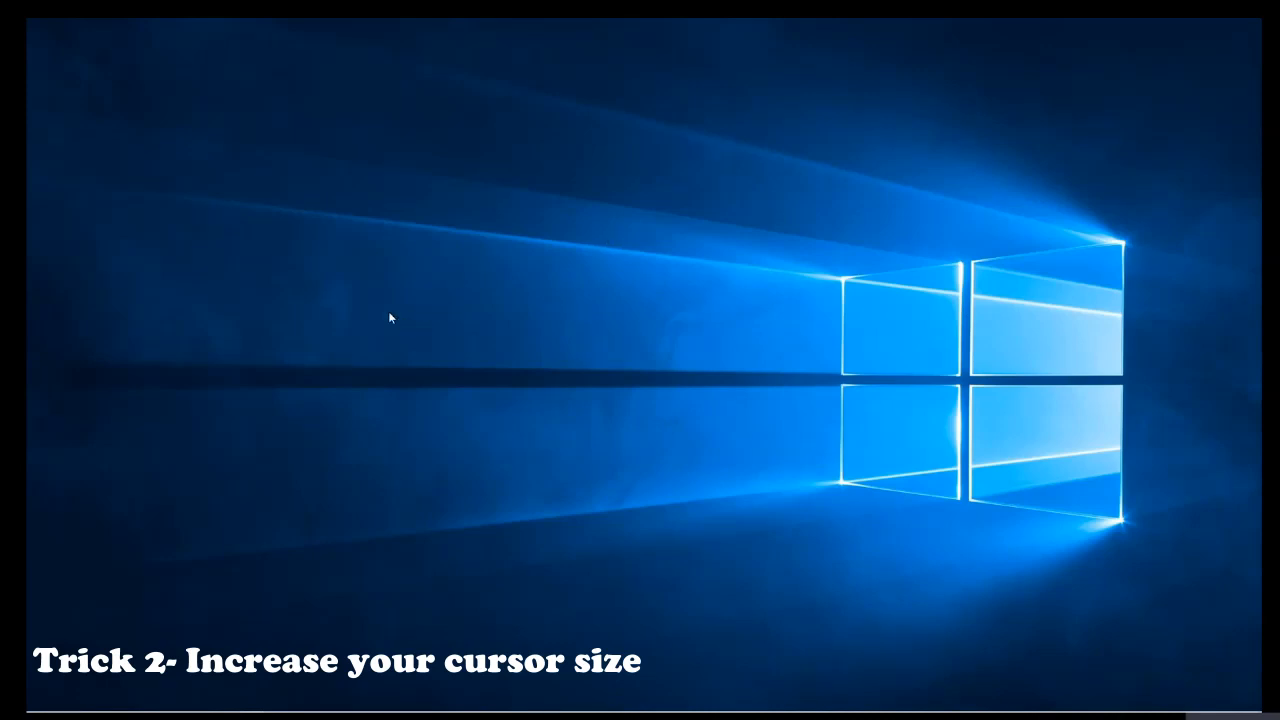
pyautogui.moveTo(538, 355)
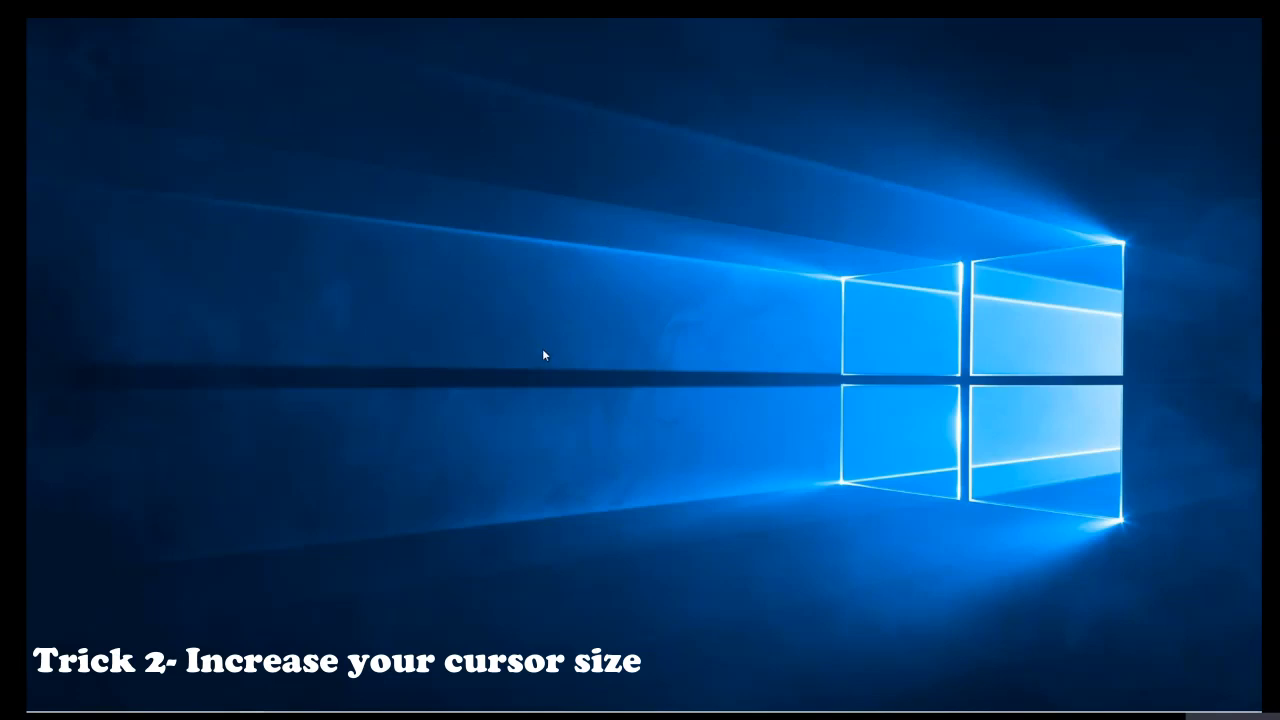
pyautogui.moveTo(605, 453)
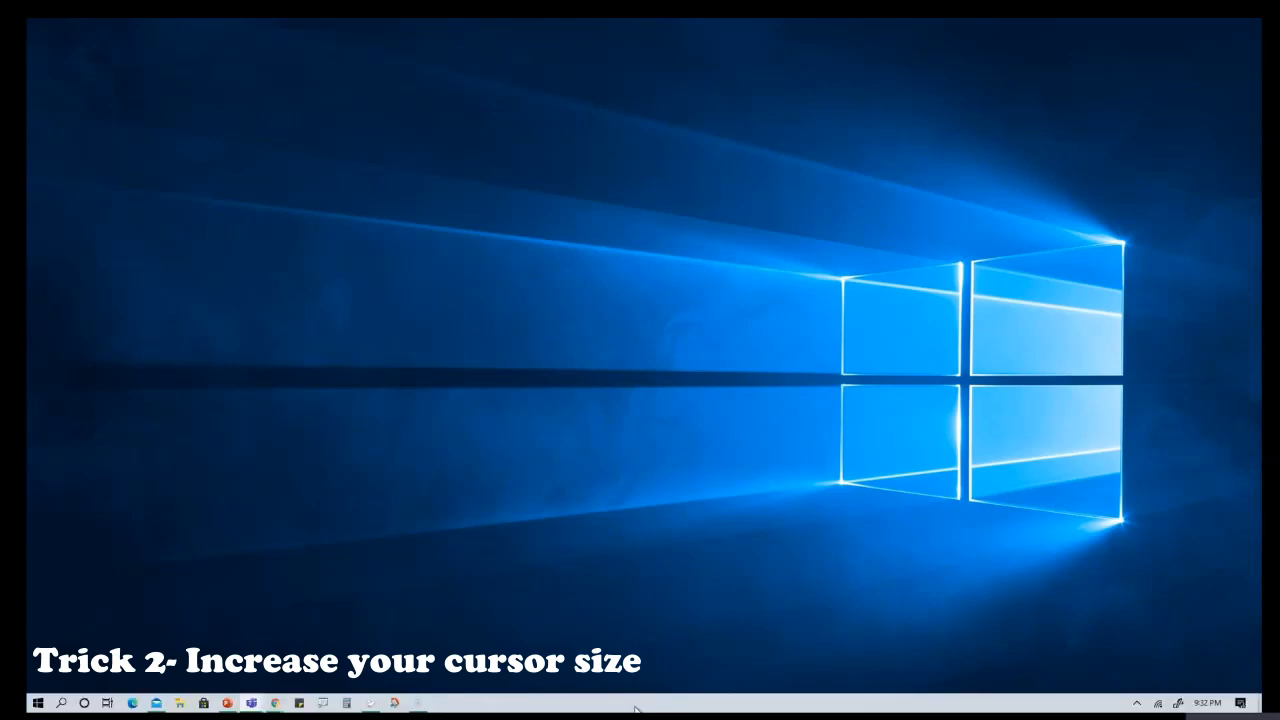
# - Reach the Ease of Access settings through Taskbar settings and the Settings home page
pyautogui.rightClick(635, 705)
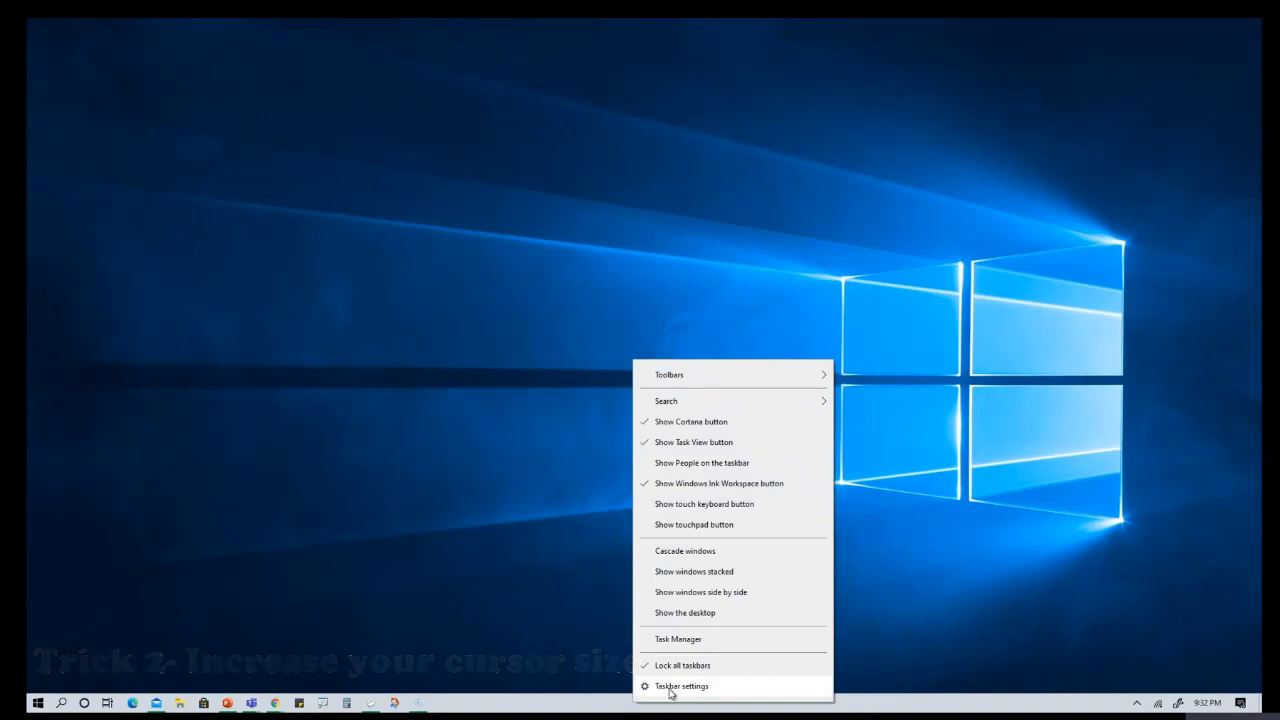
pyautogui.click(681, 686)
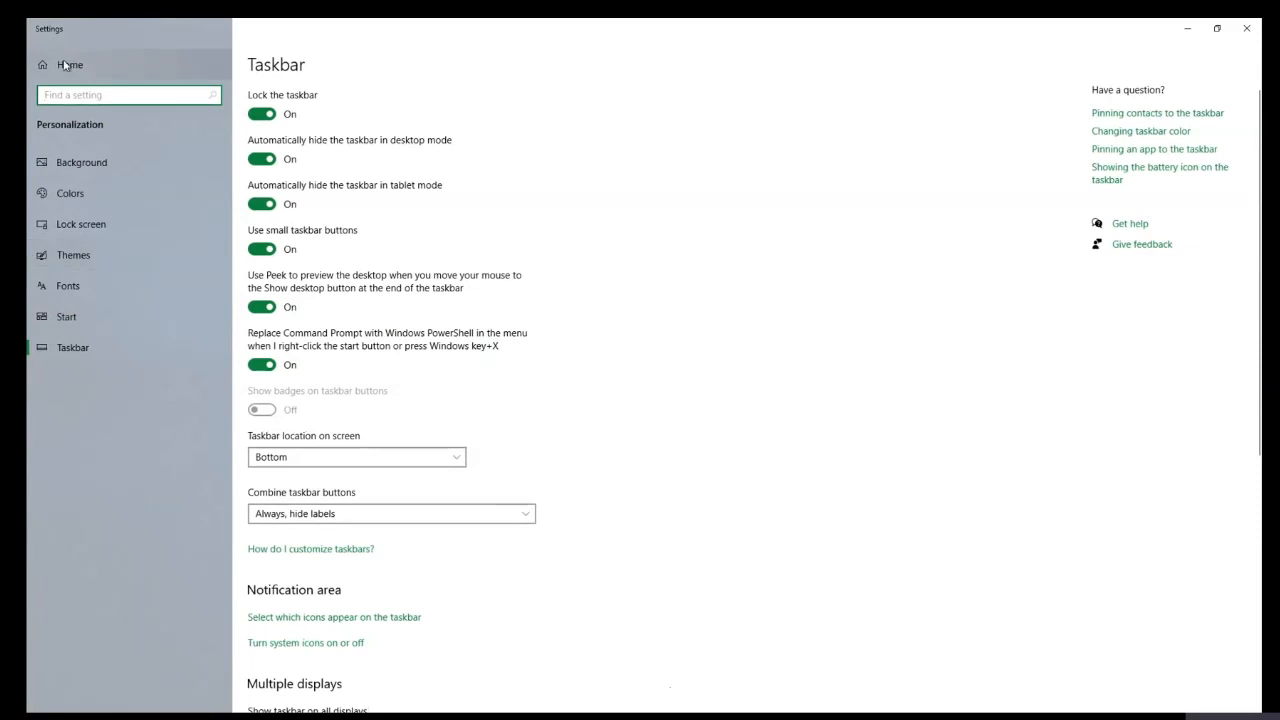
pyautogui.click(70, 64)
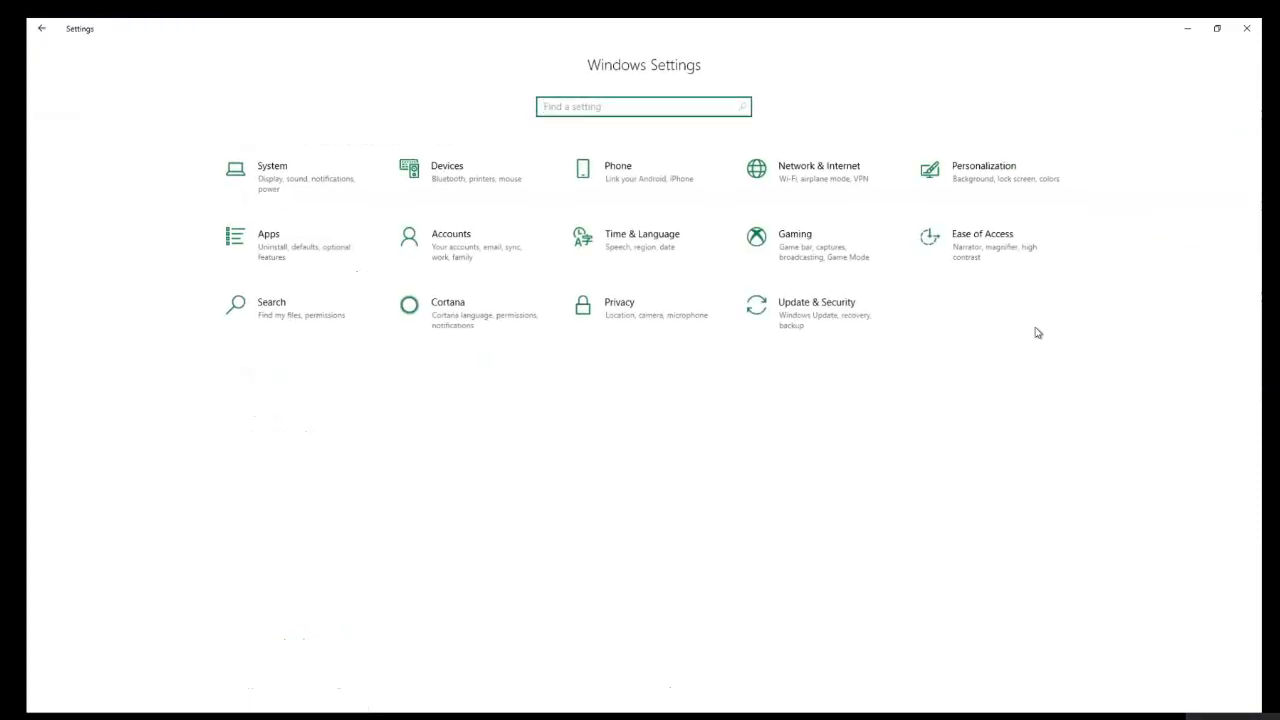
pyautogui.click(982, 245)
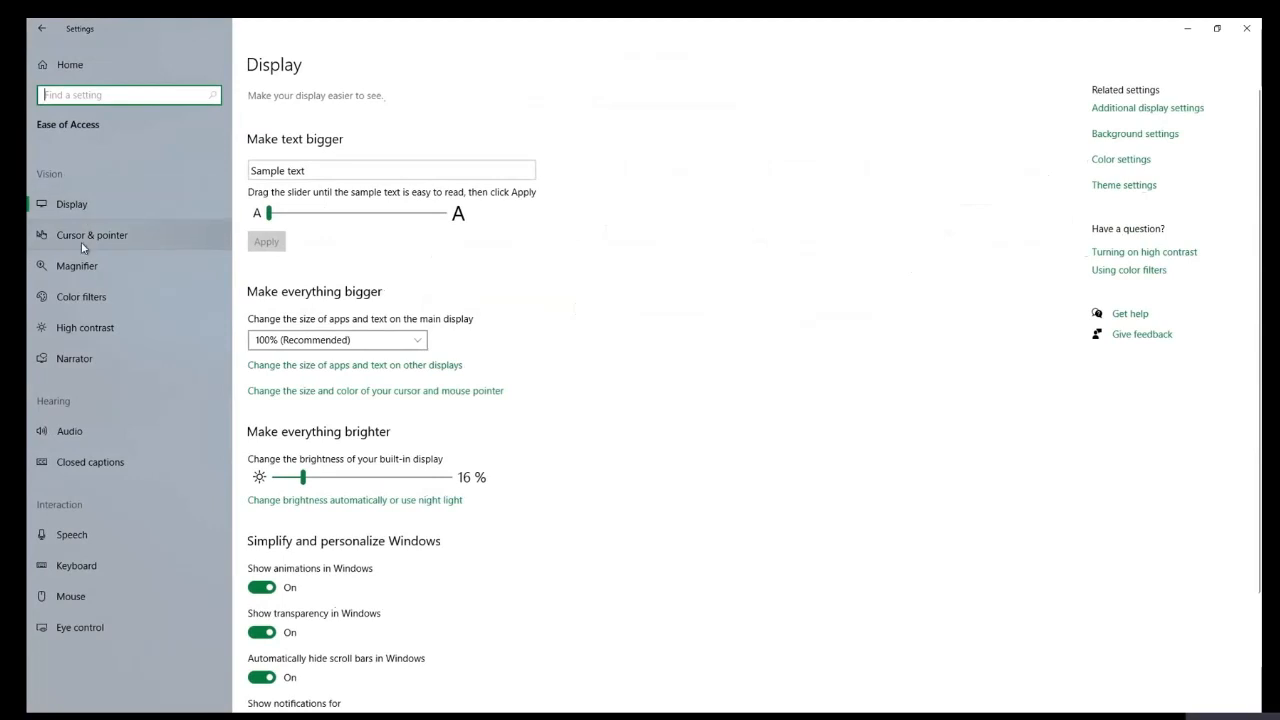
# - On Cursor & pointer, choose a custom teal pointer colour and enlarge the pointer size
pyautogui.click(92, 234)
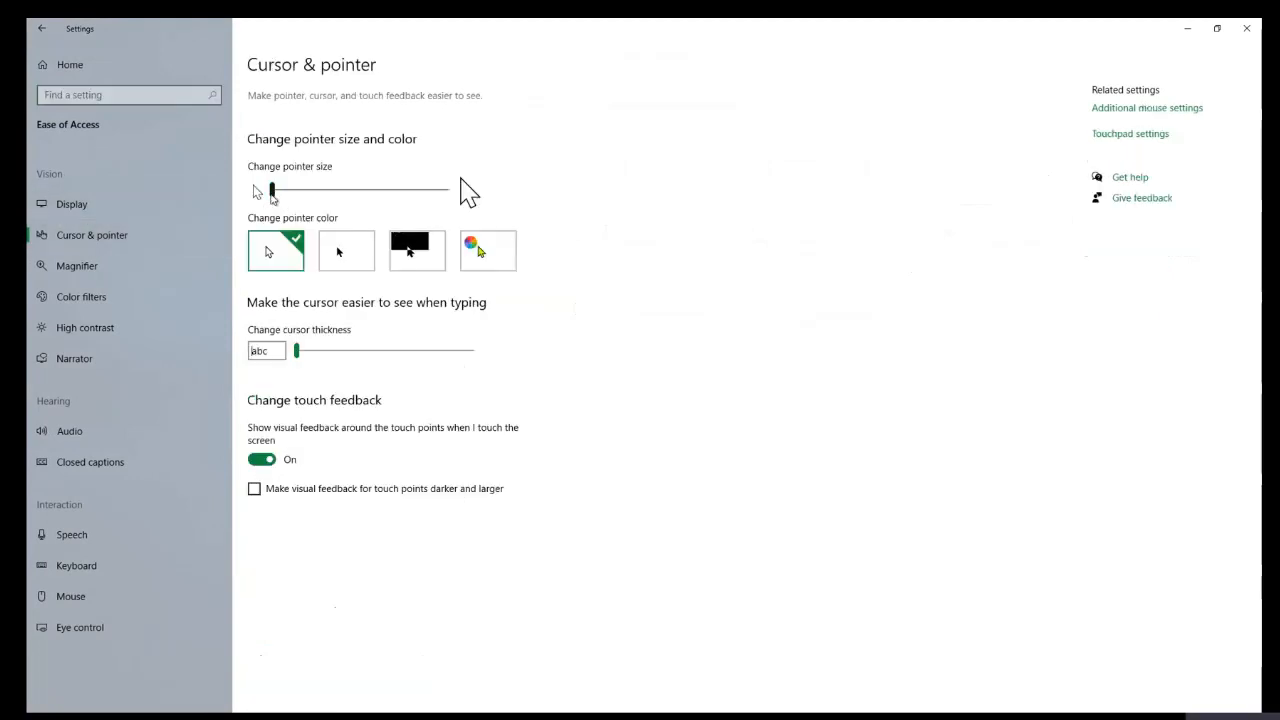
pyautogui.moveTo(271, 190); pyautogui.dragTo(387, 190)
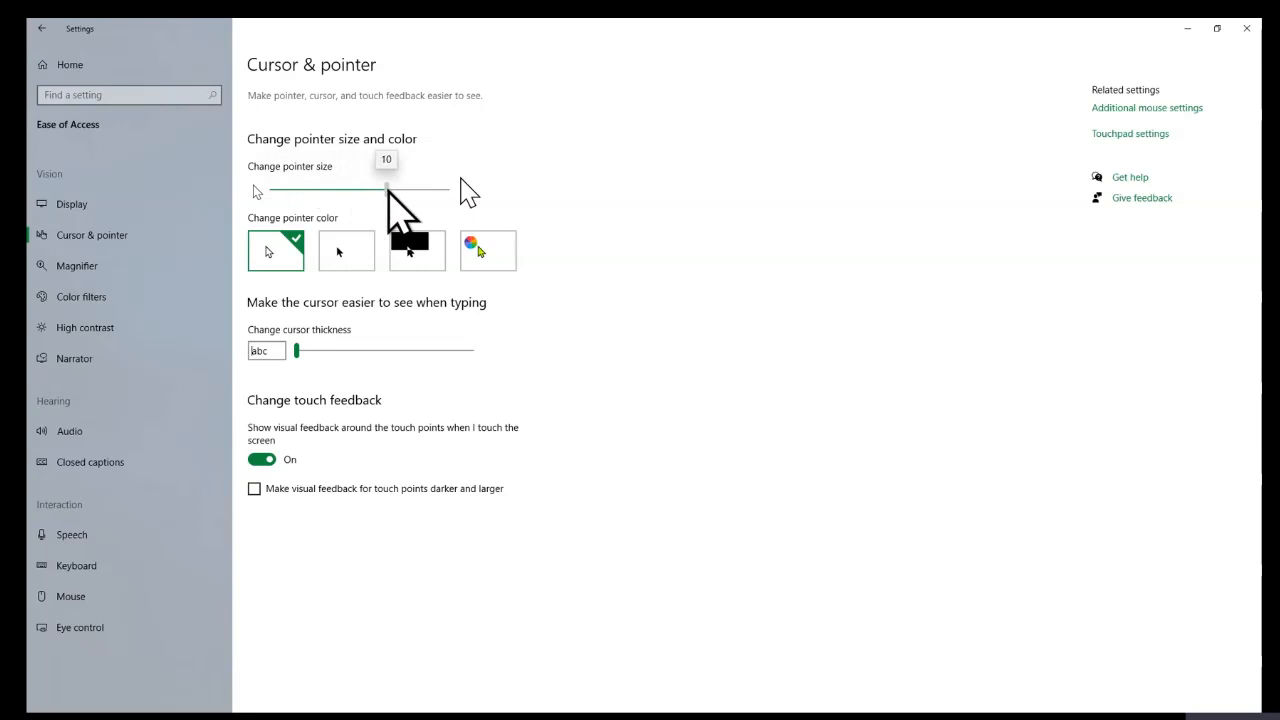
pyautogui.moveTo(385, 189); pyautogui.dragTo(363, 189)
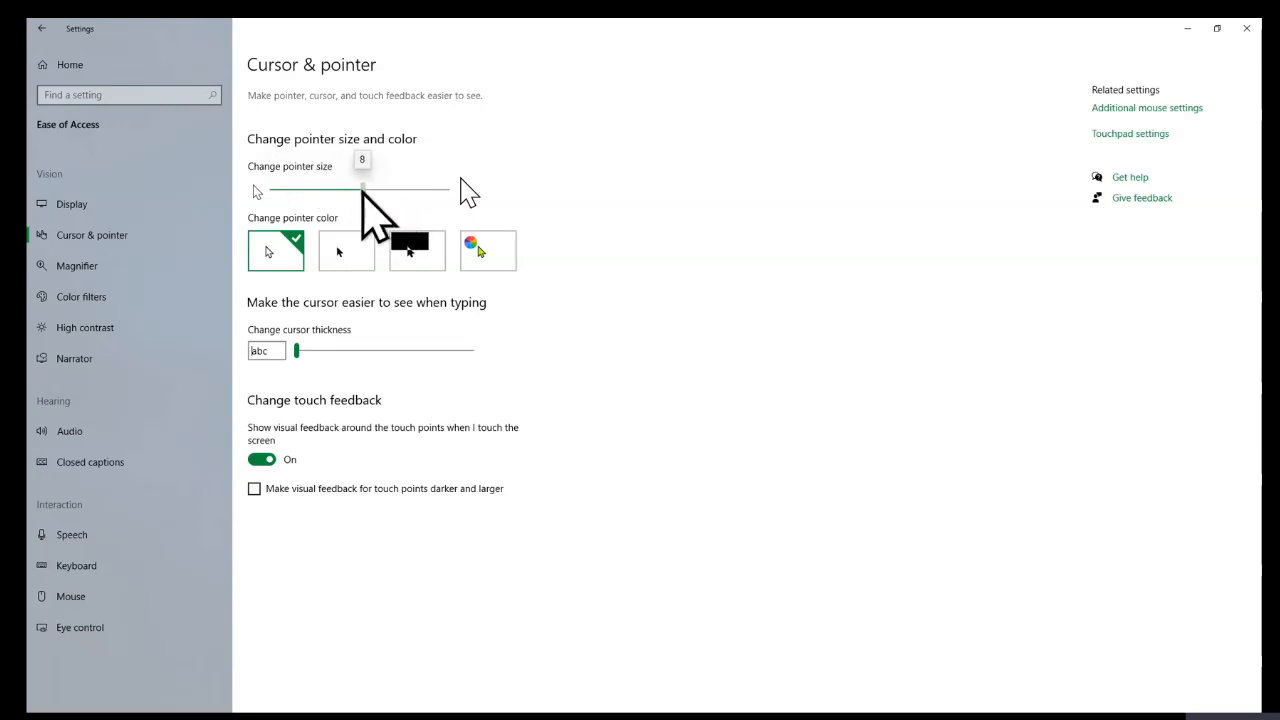
pyautogui.click(487, 250)
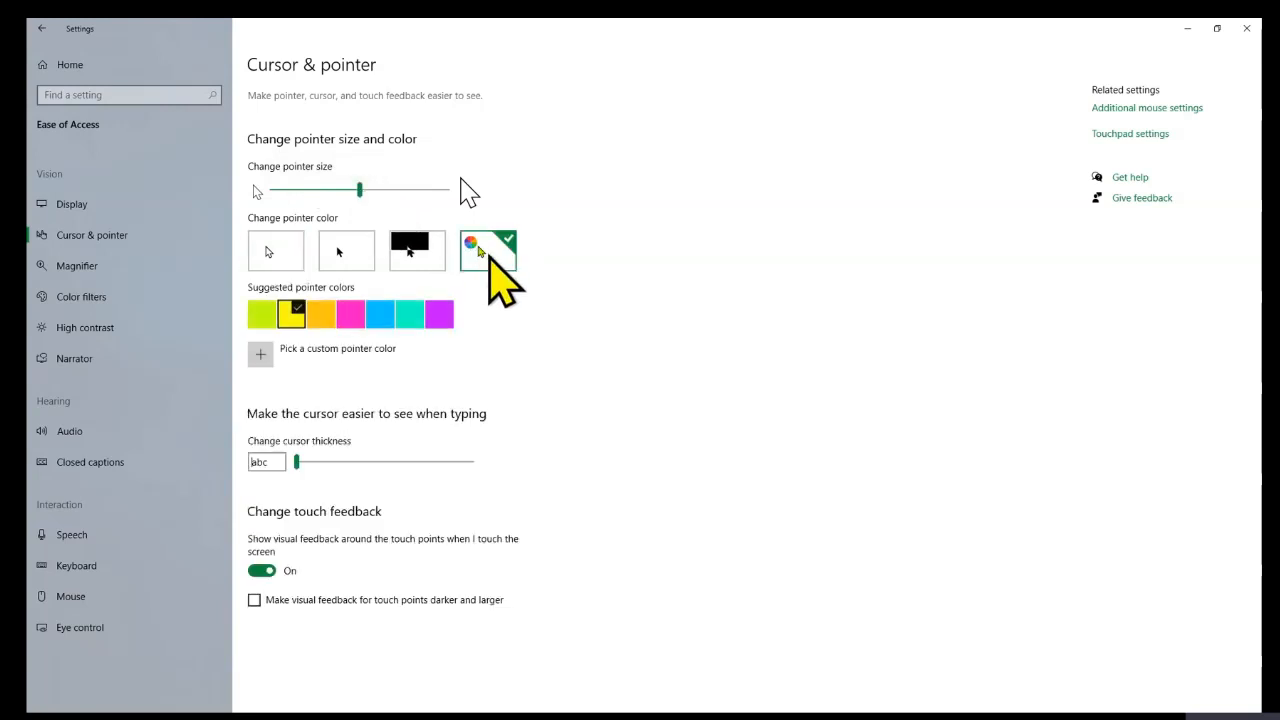
pyautogui.click(380, 313)
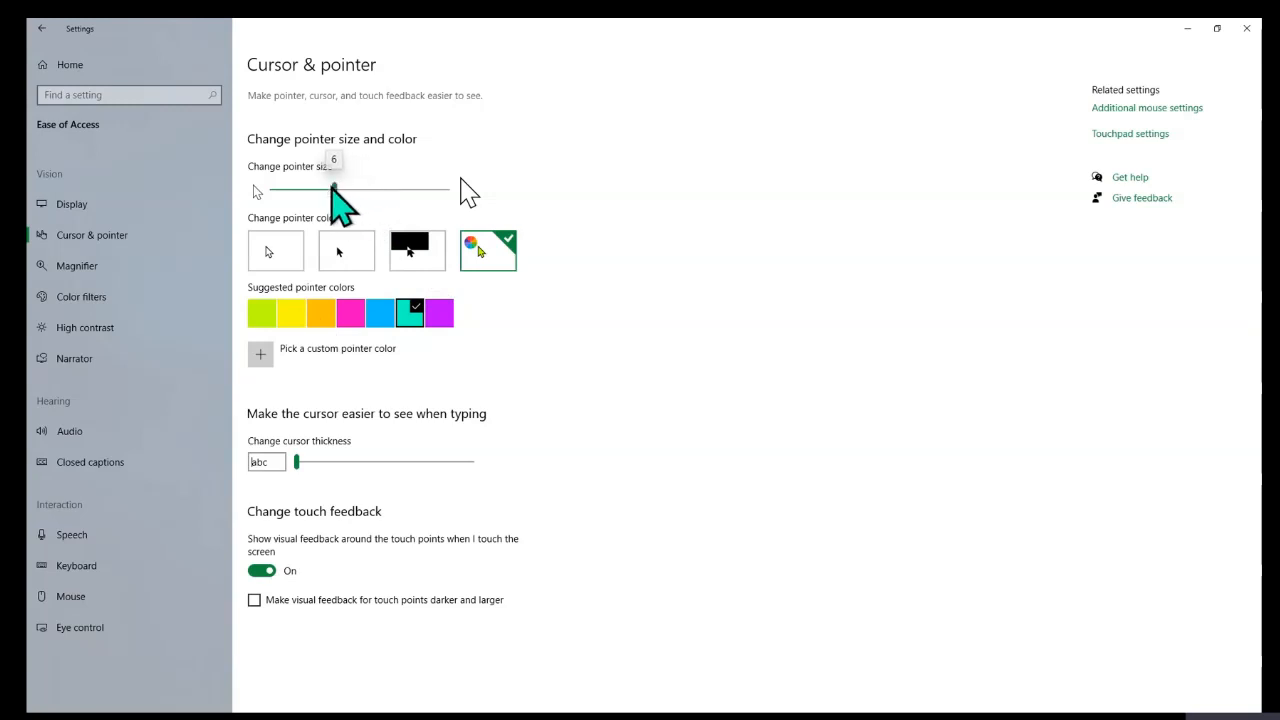
pyautogui.moveTo(650, 280)
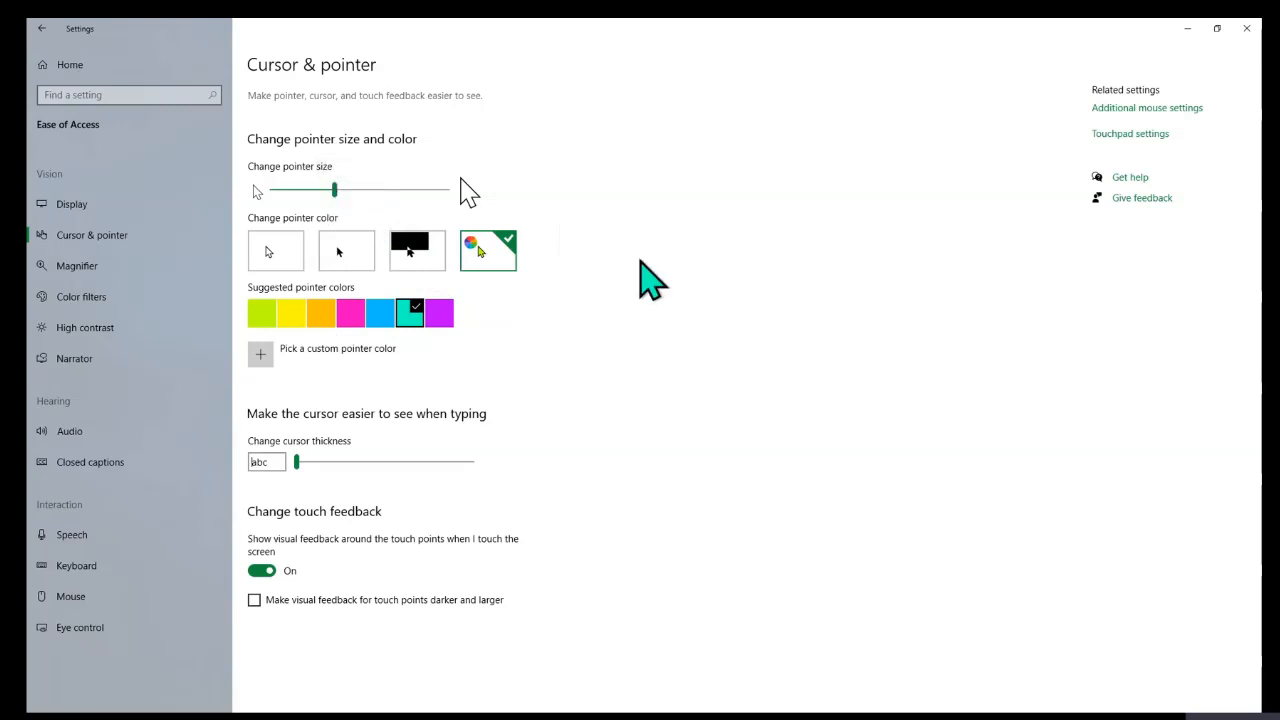
pyautogui.moveTo(655, 260)
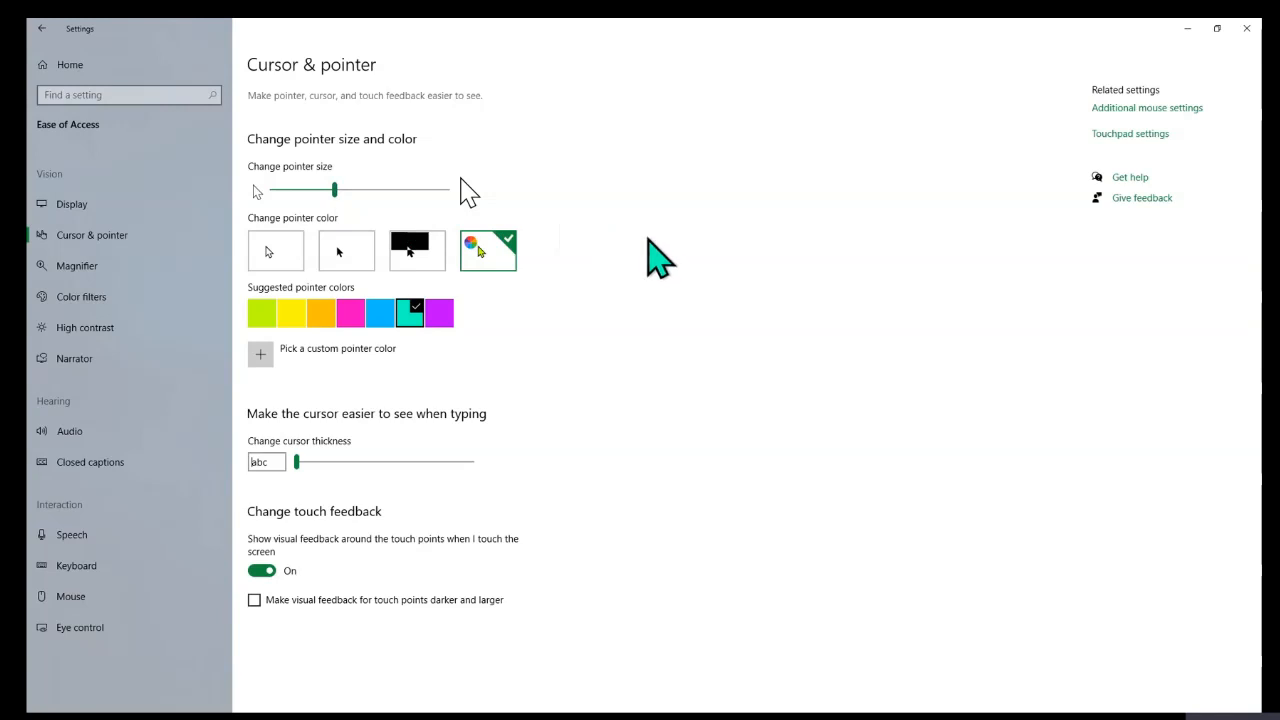
pyautogui.moveTo(815, 115)
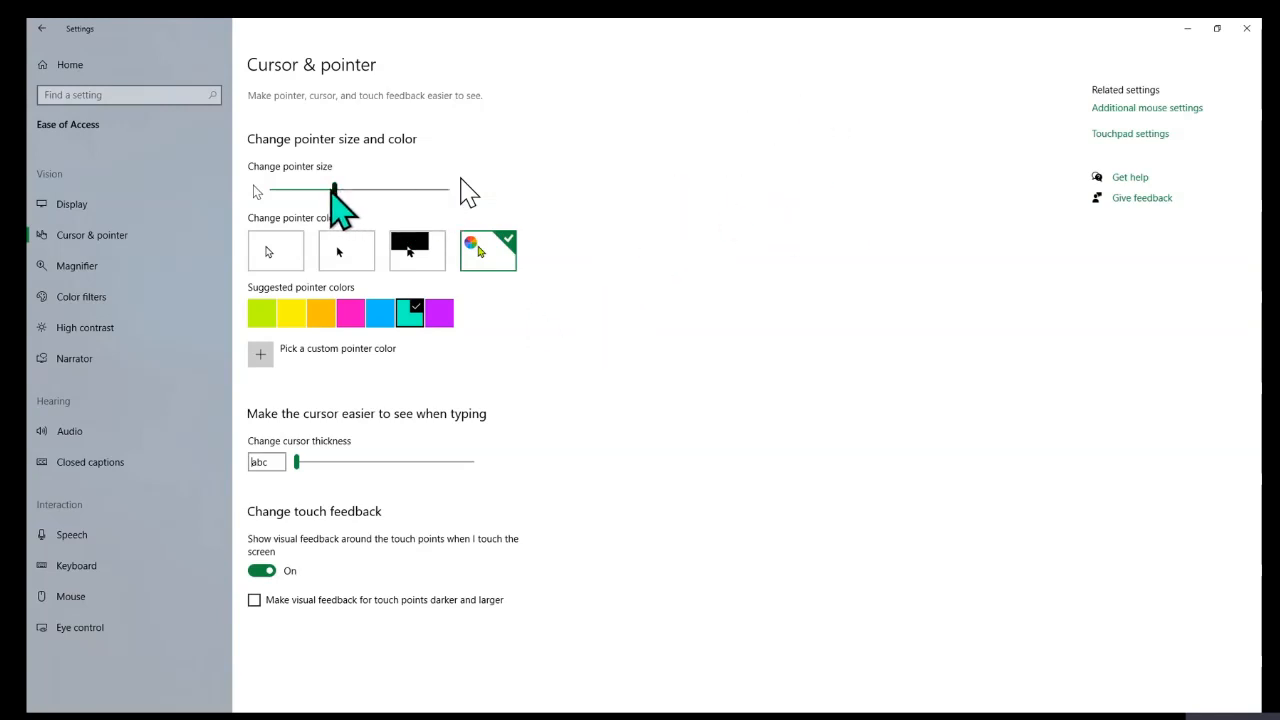
pyautogui.moveTo(335, 189); pyautogui.dragTo(387, 189)
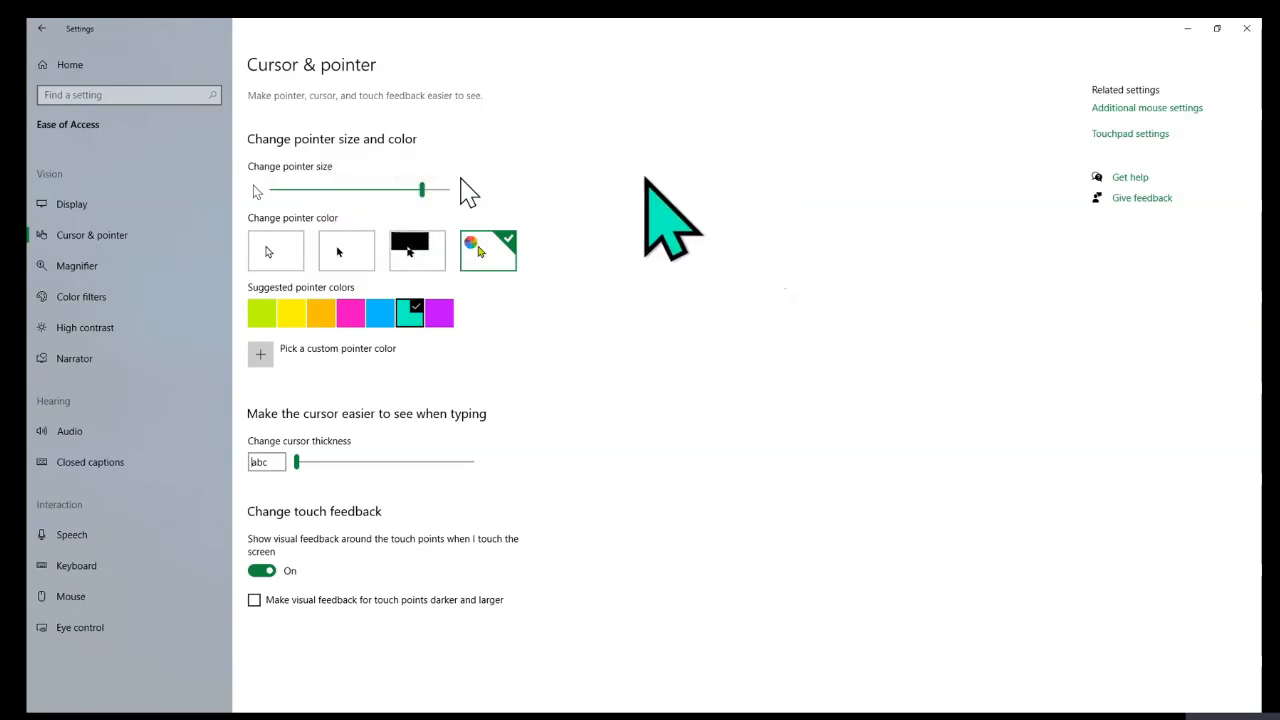
pyautogui.moveTo(660, 265)
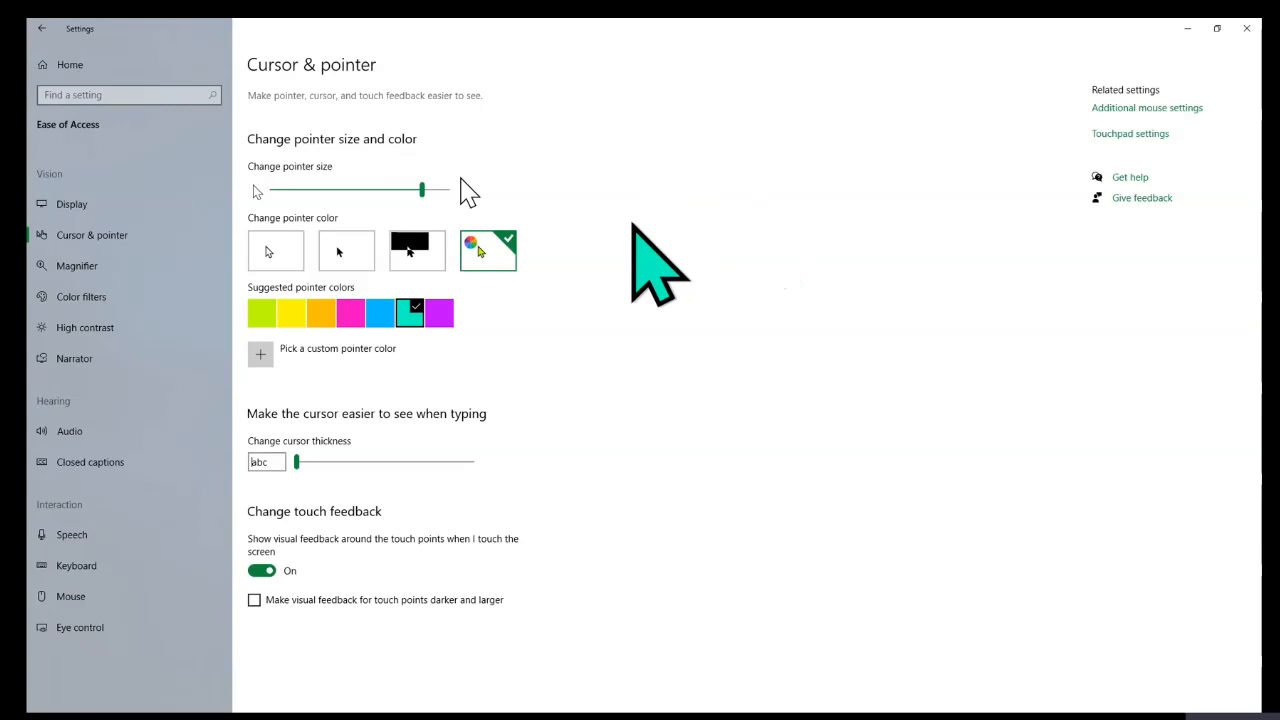
pyautogui.moveTo(625, 245)
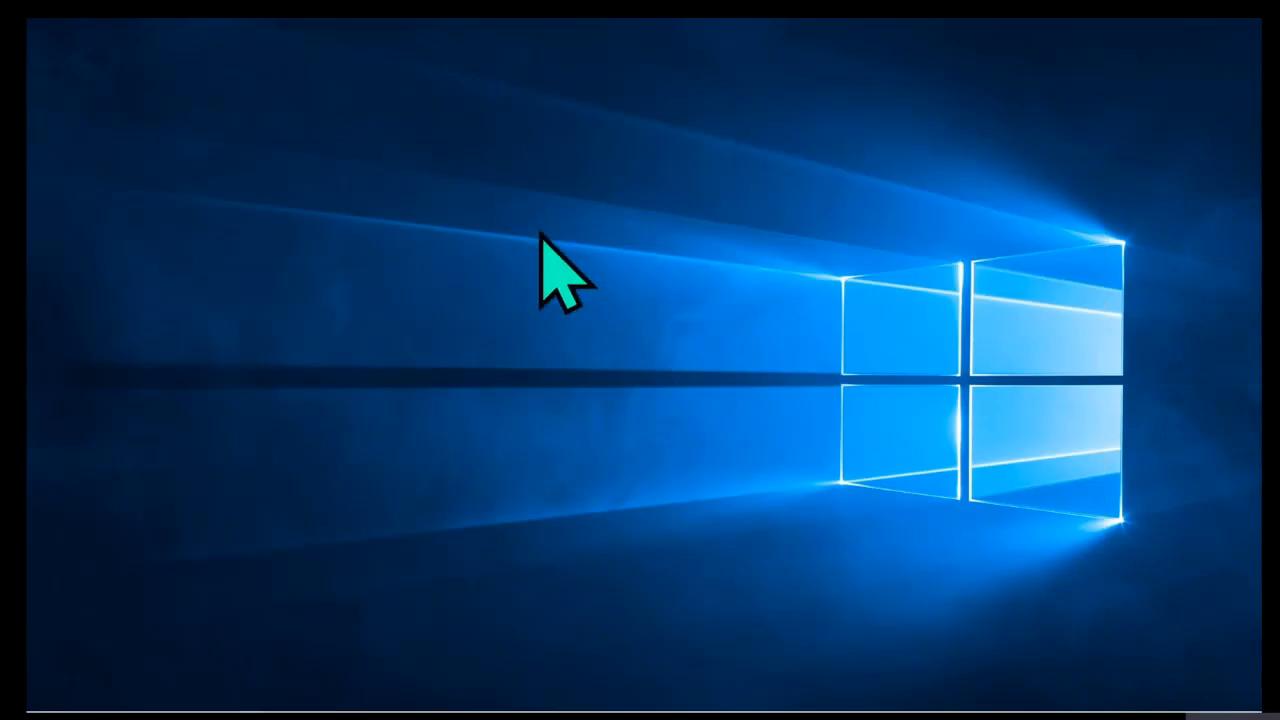
pyautogui.moveTo(540, 320)
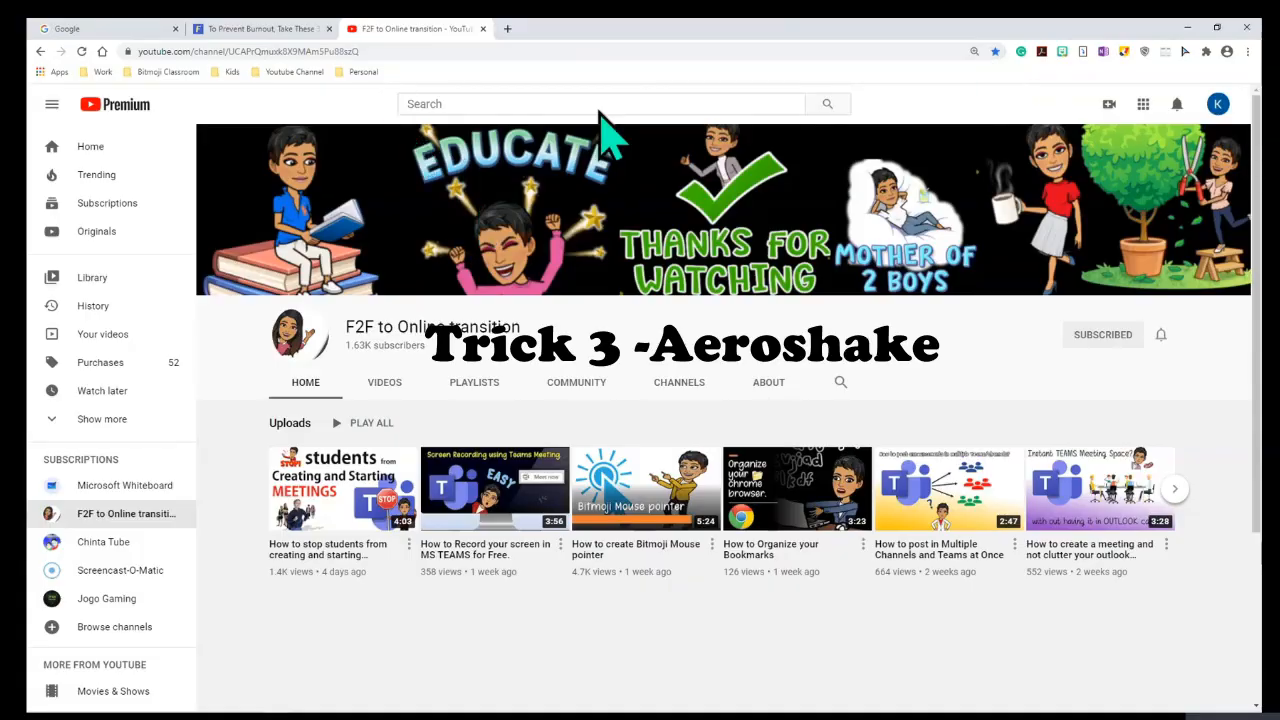
pyautogui.moveTo(497, 55)
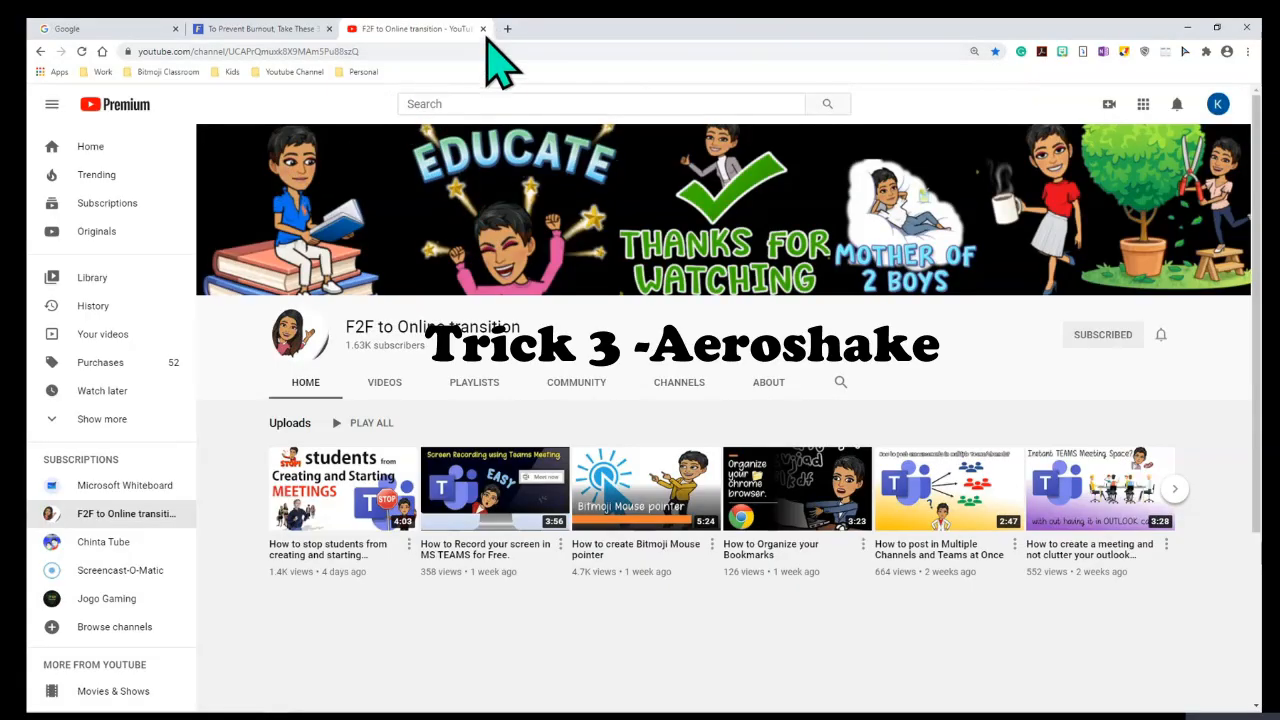
pyautogui.moveTo(315, 105)
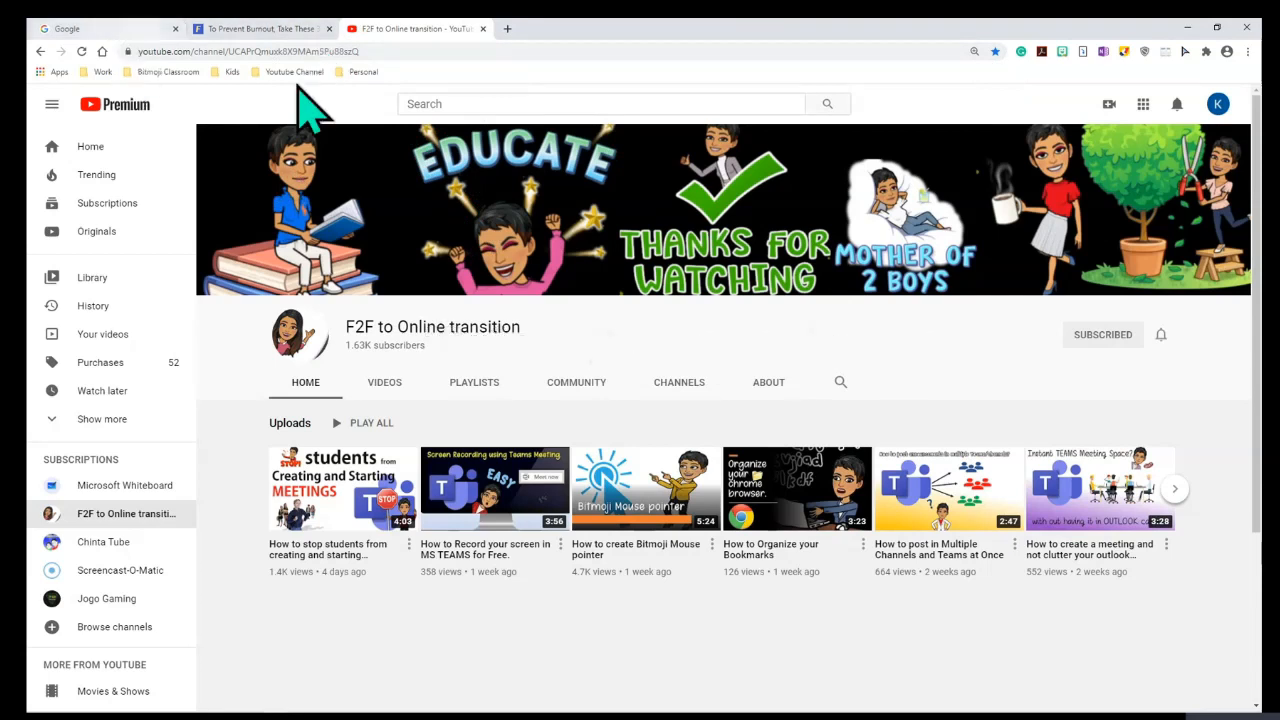
pyautogui.moveTo(425, 55)
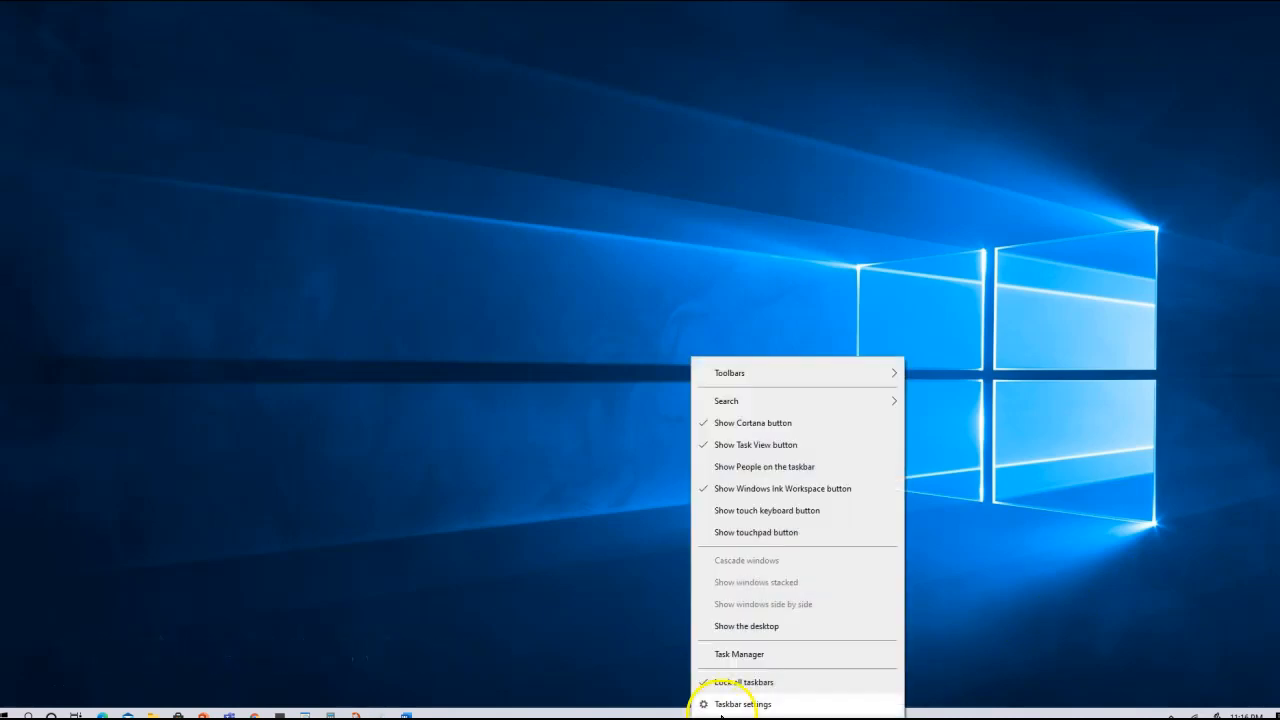
# - Go to System > Multitasking in Settings to show the Snap windows options
pyautogui.click(743, 704)
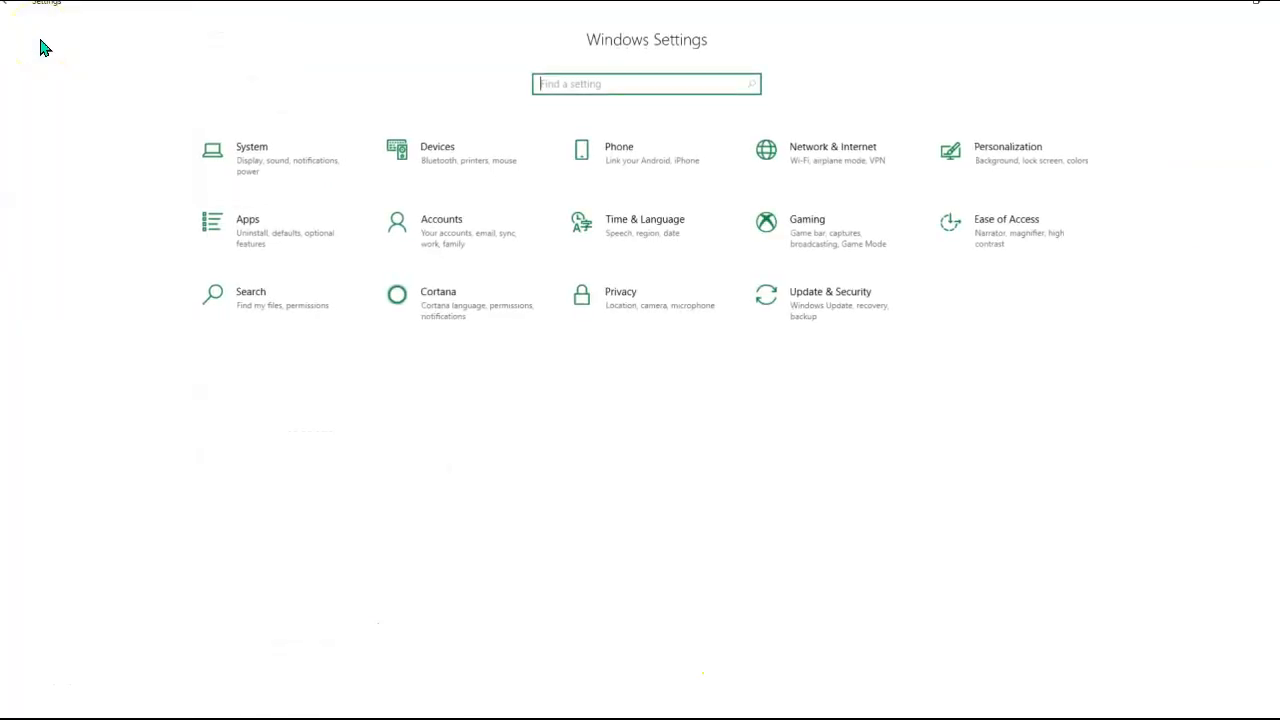
pyautogui.click(251, 152)
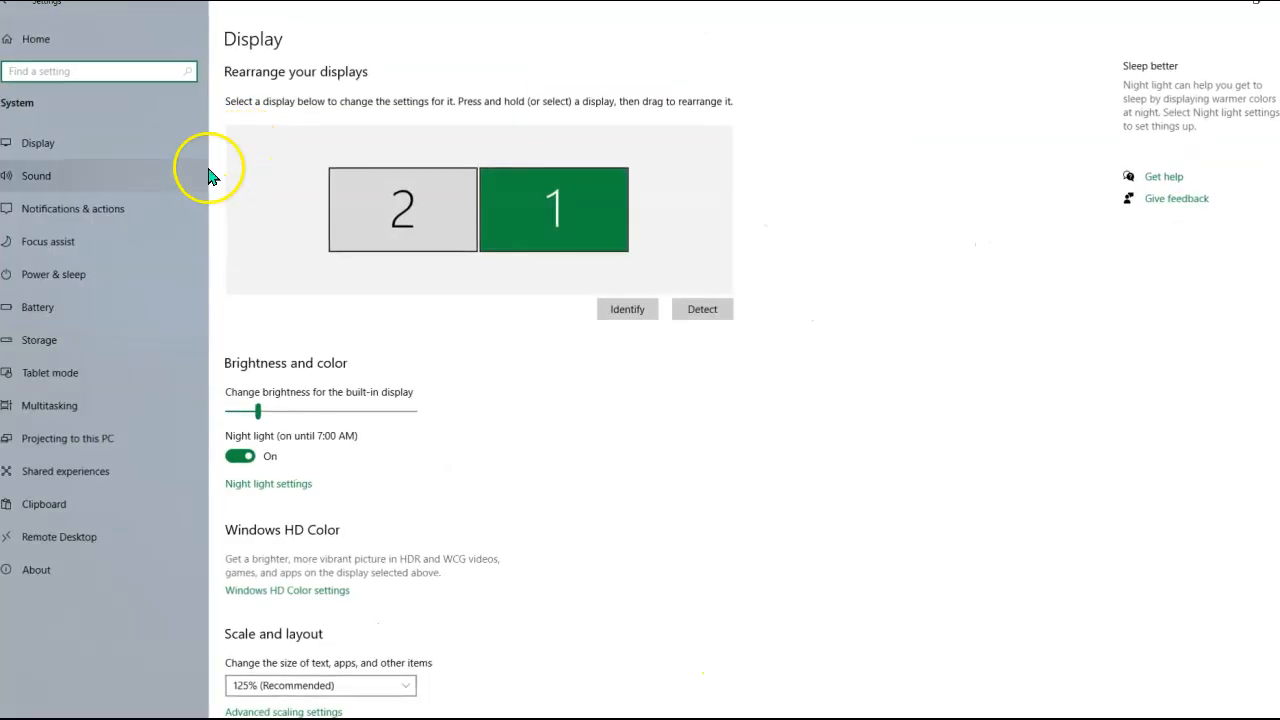
pyautogui.click(49, 405)
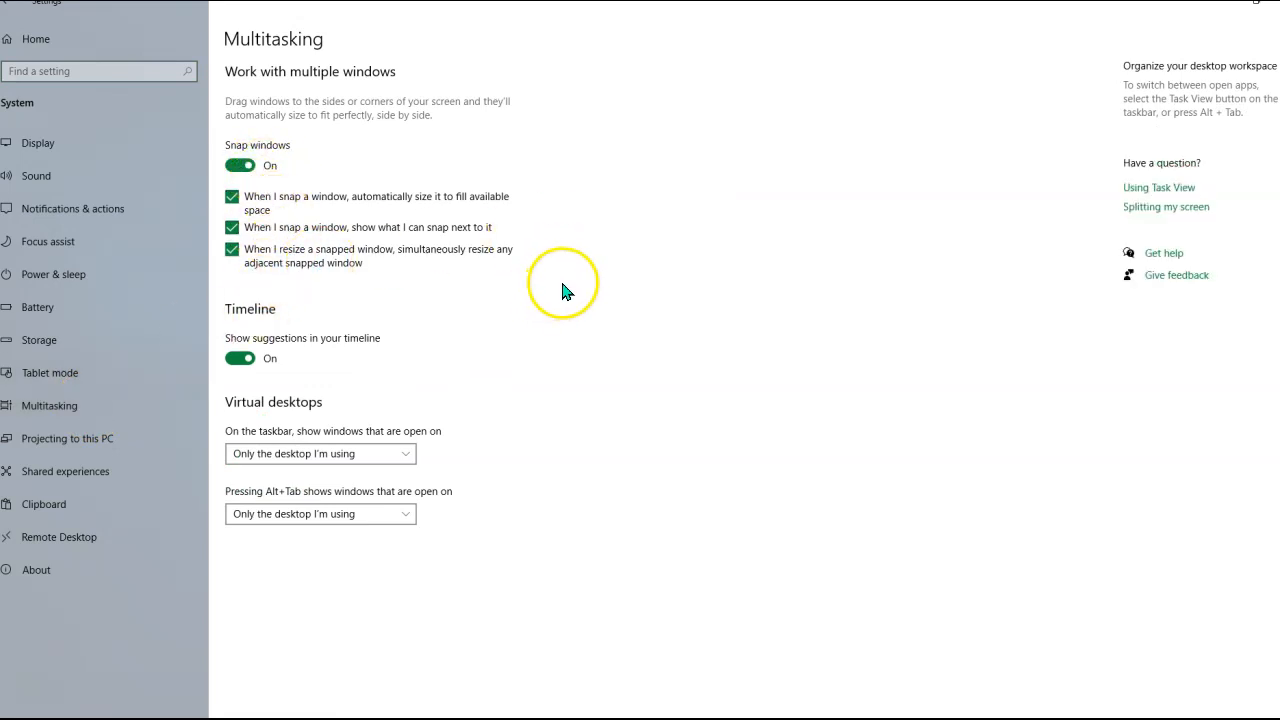
pyautogui.moveTo(635, 242)
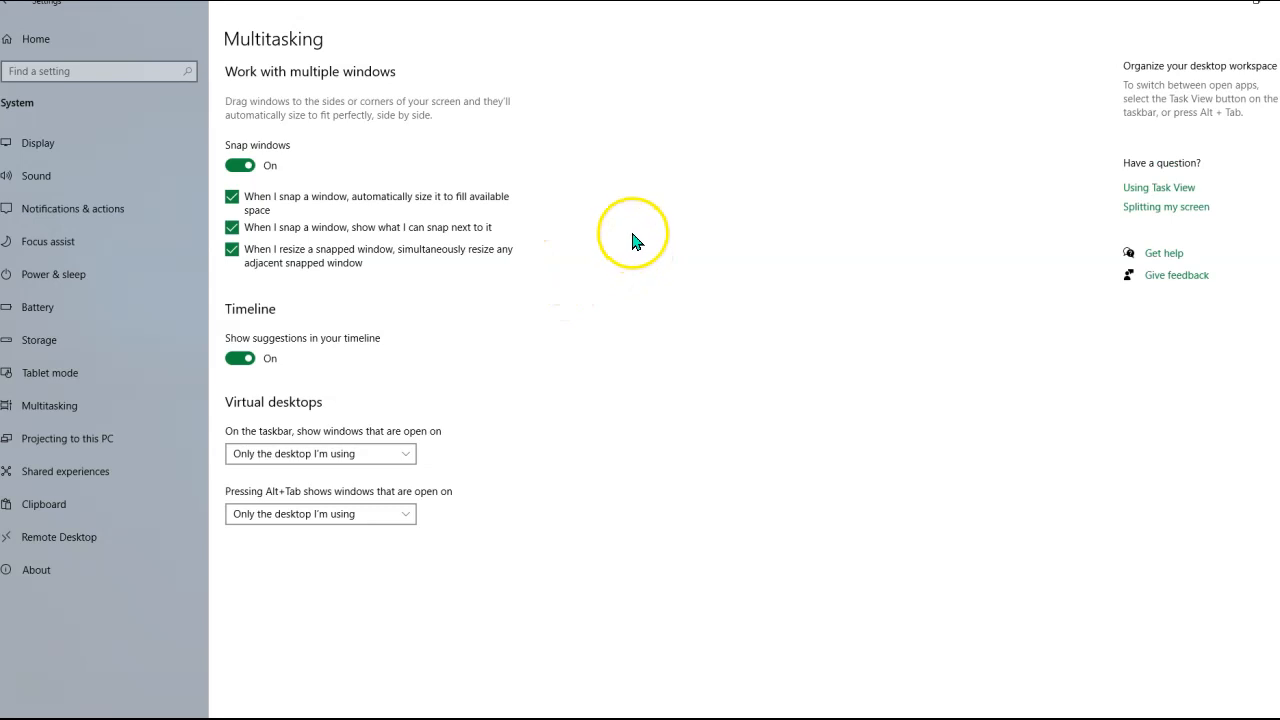
pyautogui.moveTo(265, 298)
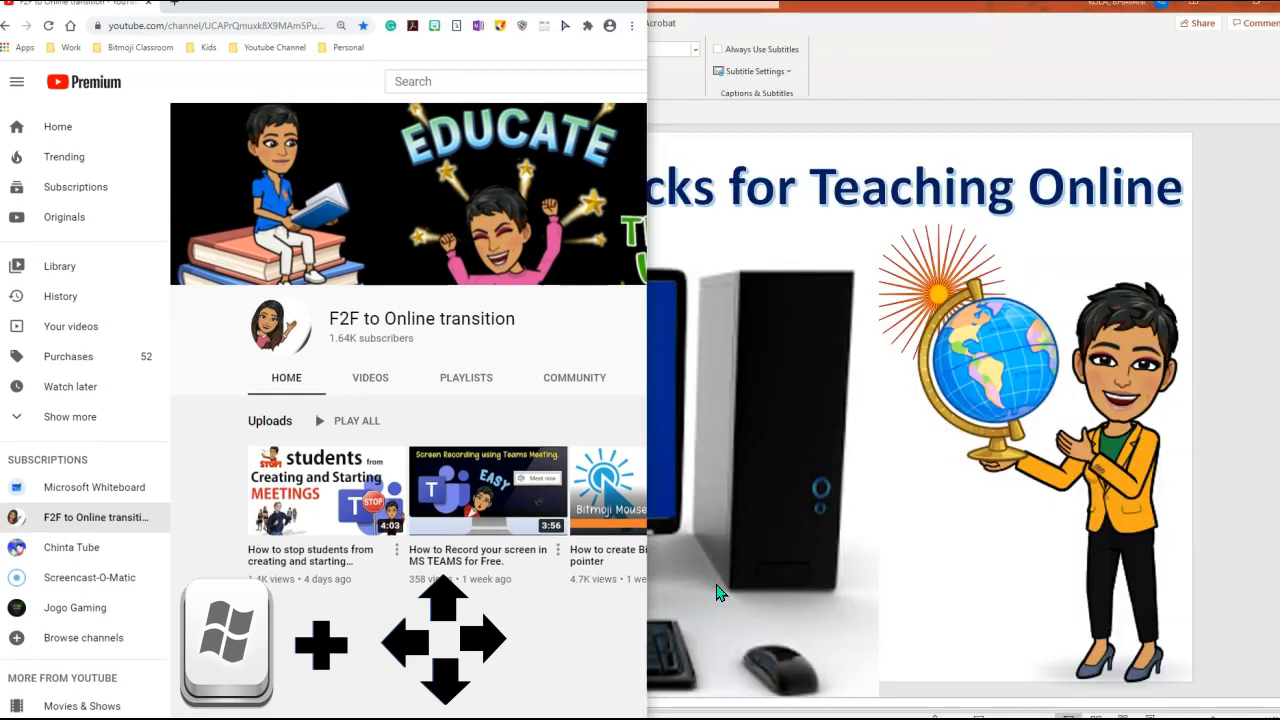
# - Snap PowerPoint to the right half and Calculator to the top-left quarter
pyautogui.click(16, 81)
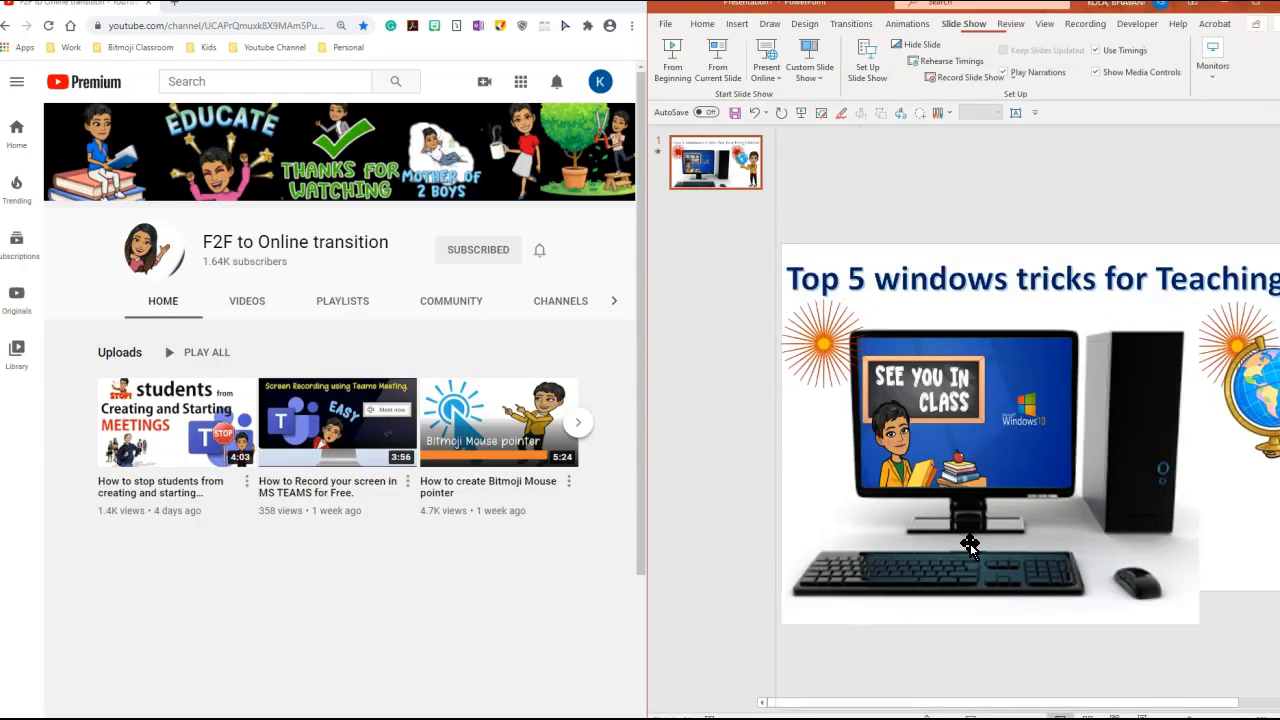
pyautogui.press('alt+tab')
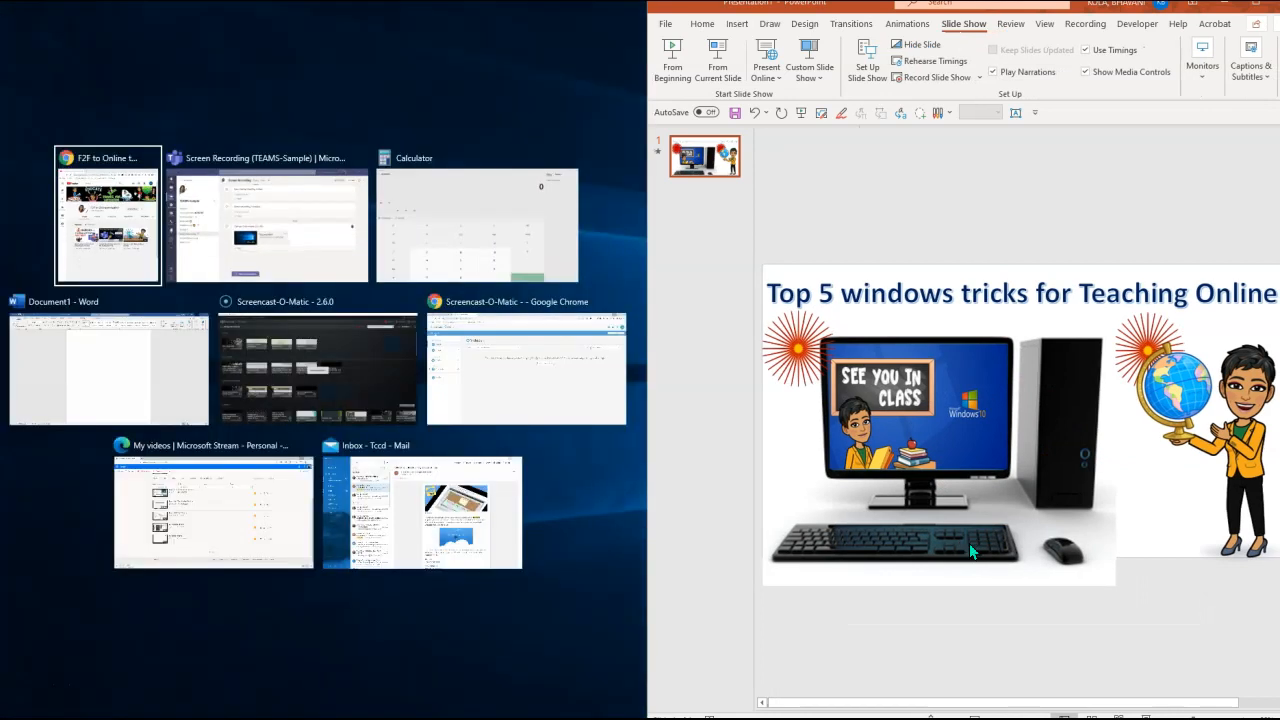
pyautogui.moveTo(855, 535)
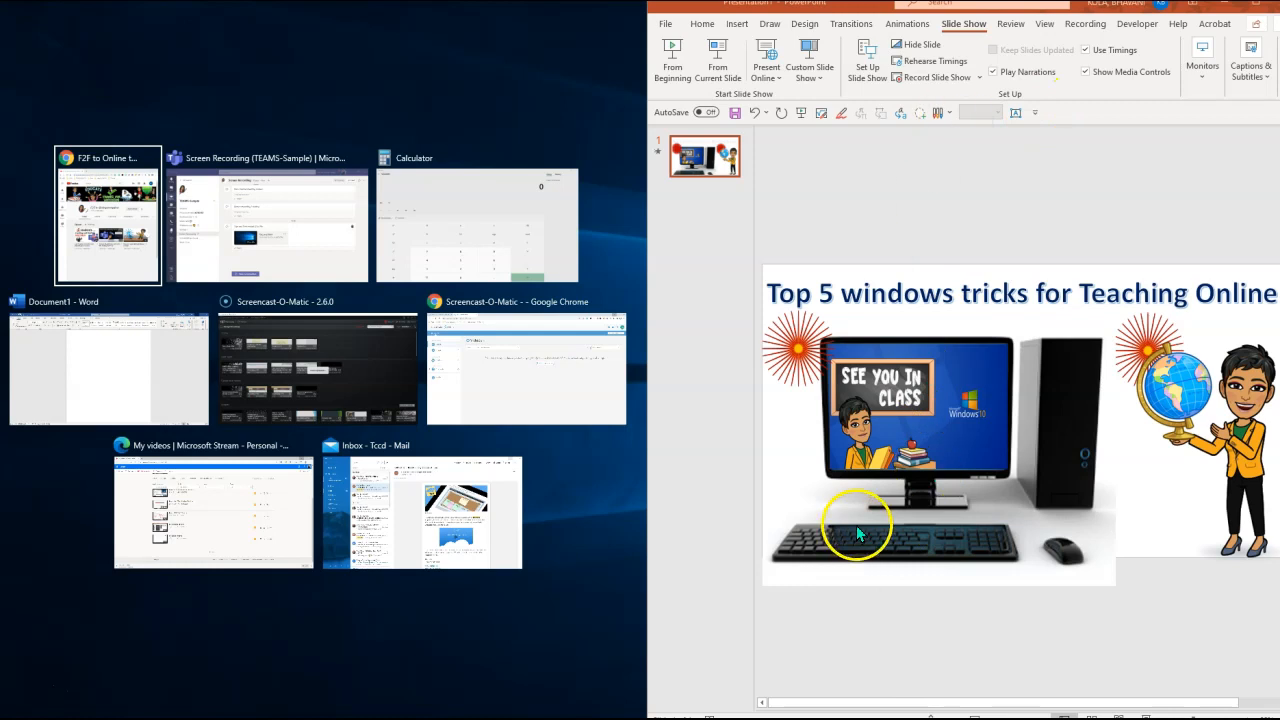
pyautogui.moveTo(825, 507)
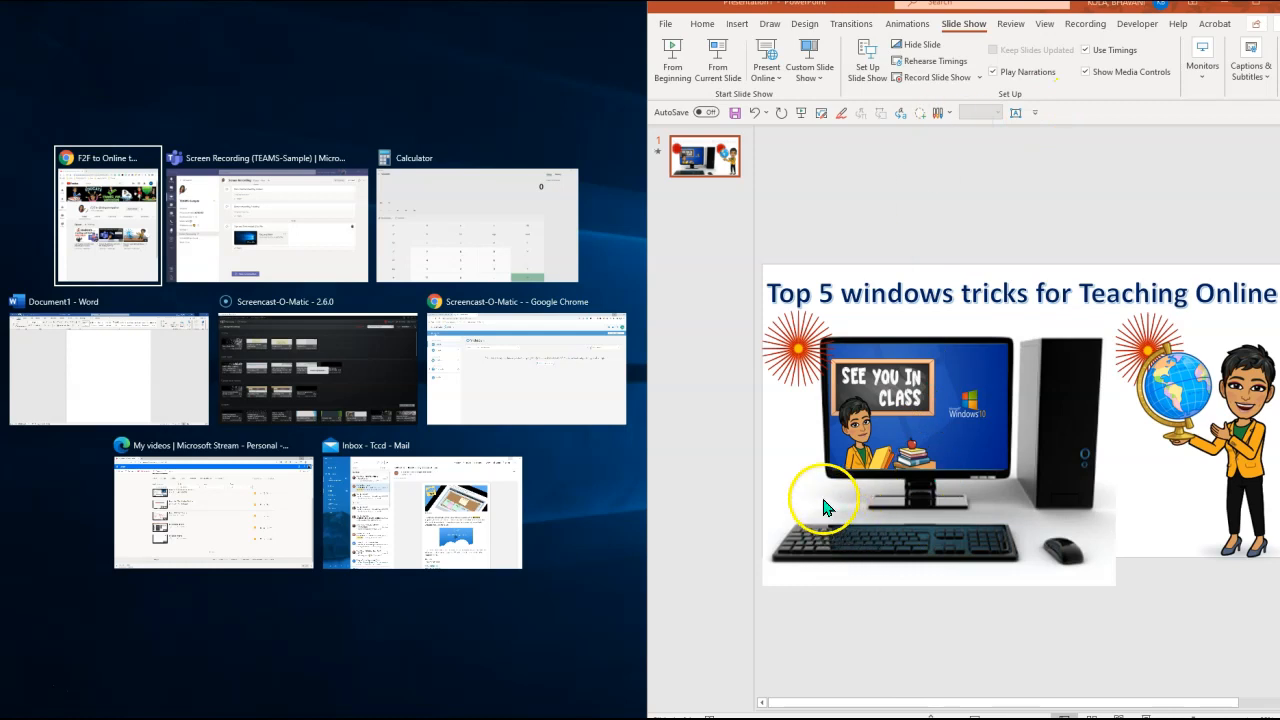
pyautogui.moveTo(138, 210)
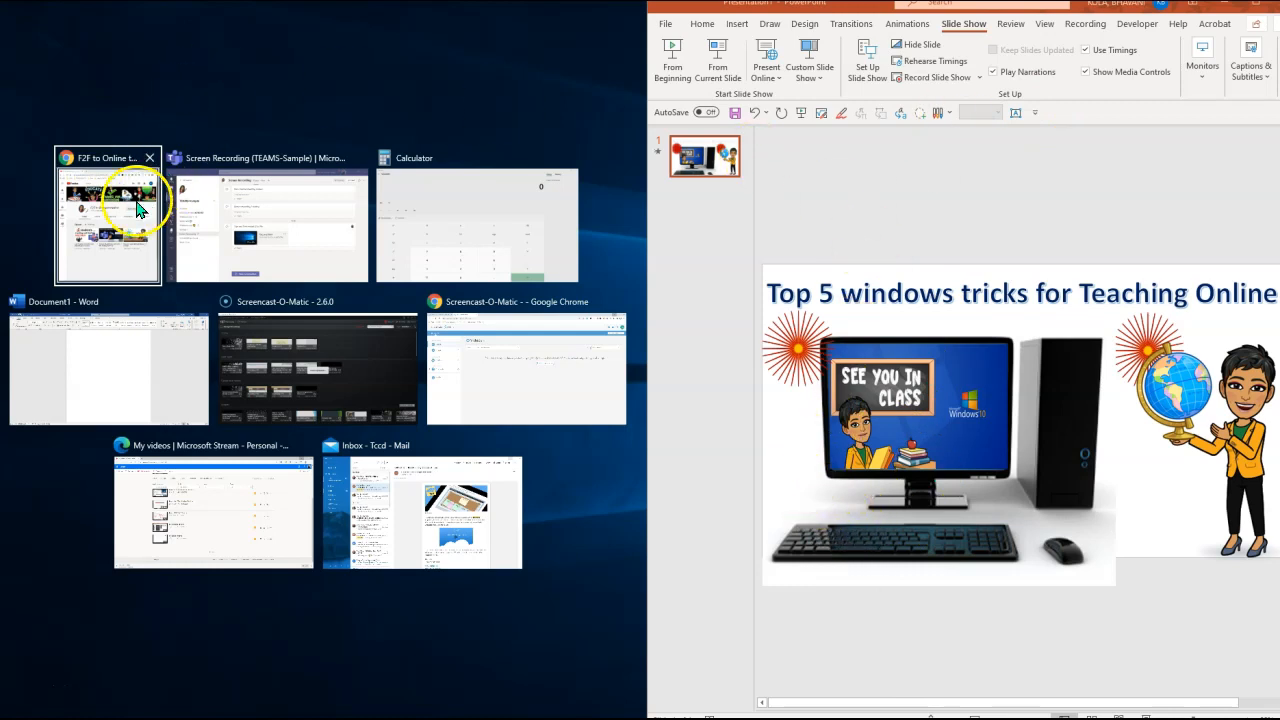
pyautogui.click(107, 225)
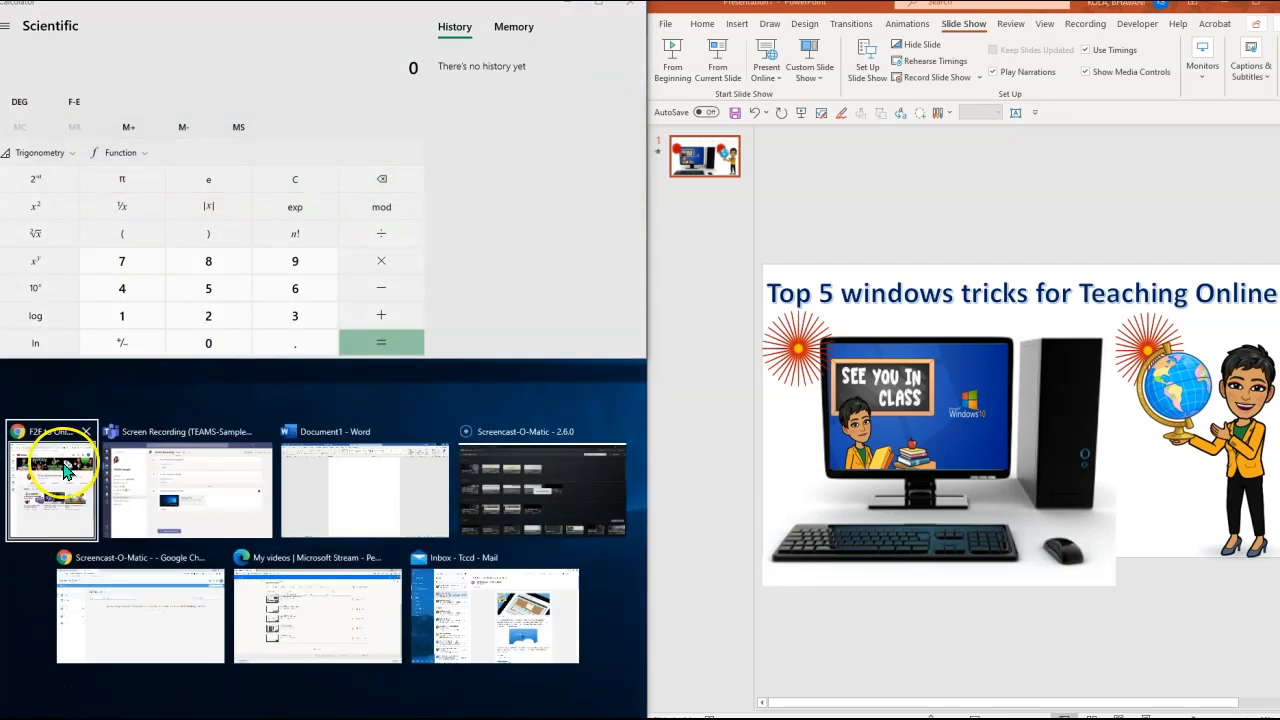
# - Fill the remaining quarters with the YouTube window and the PowerPoint presentation
pyautogui.click(52, 485)
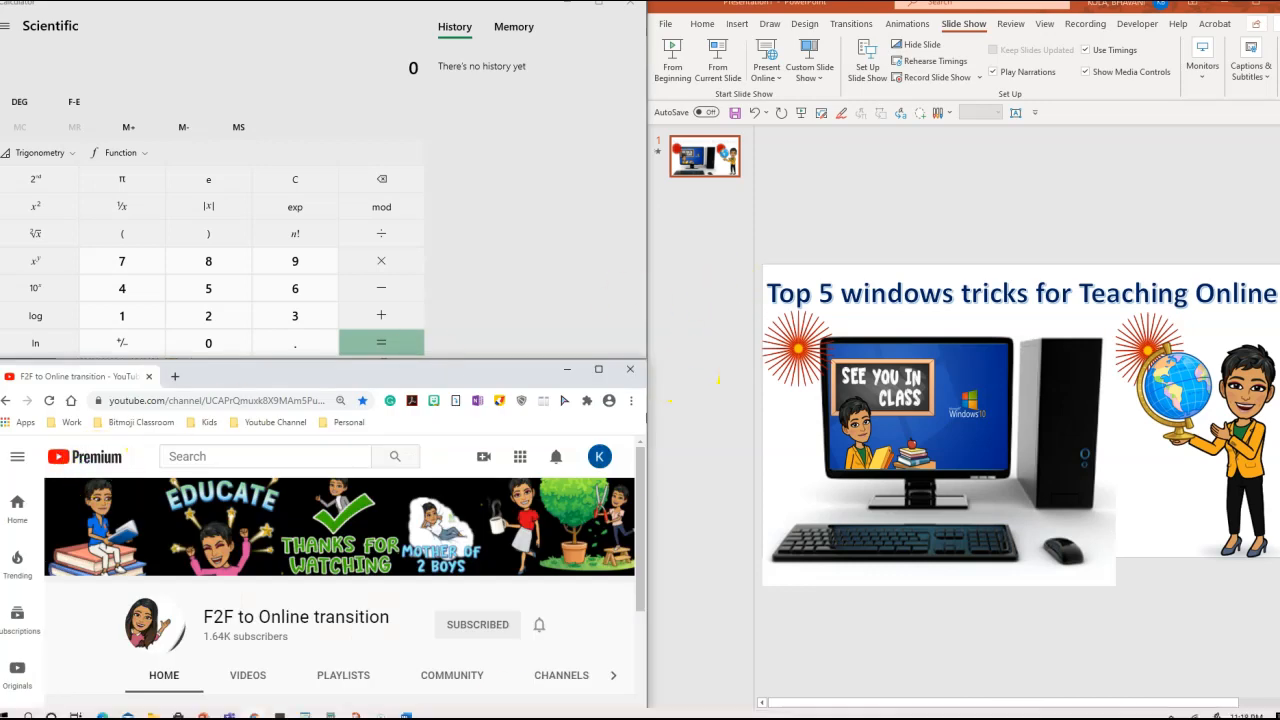
pyautogui.moveTo(600, 355)
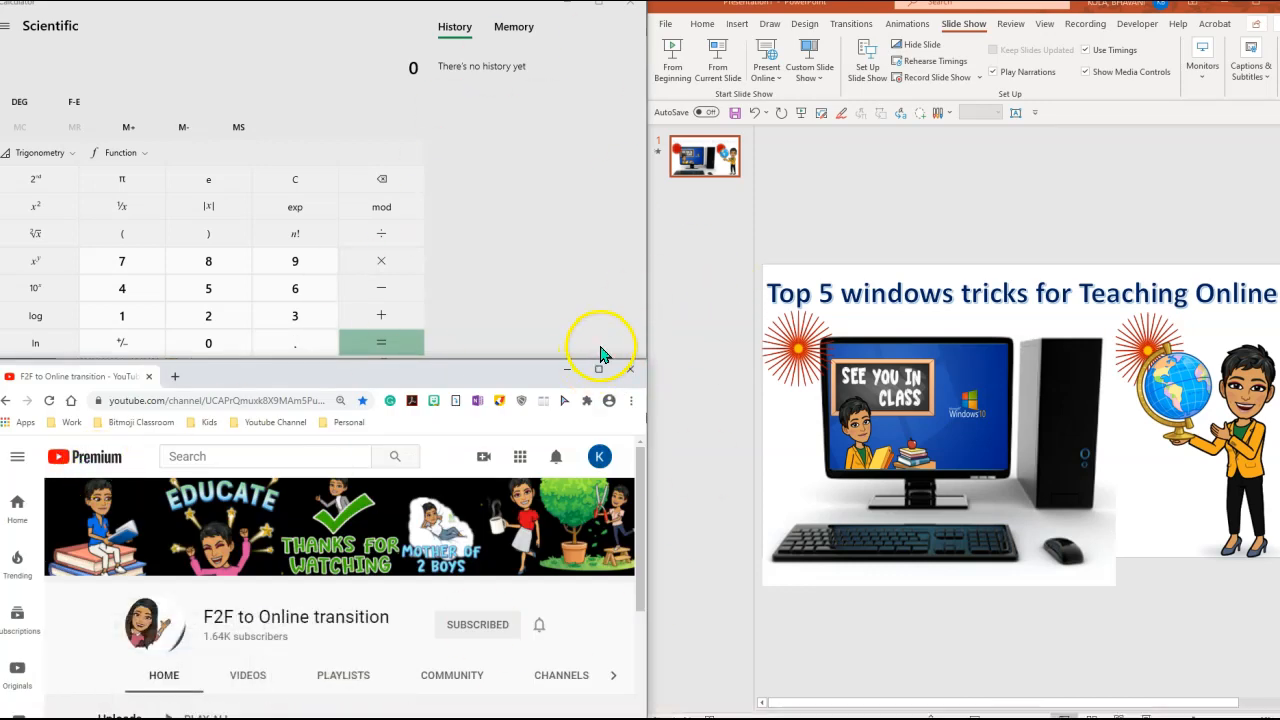
pyautogui.moveTo(463, 270)
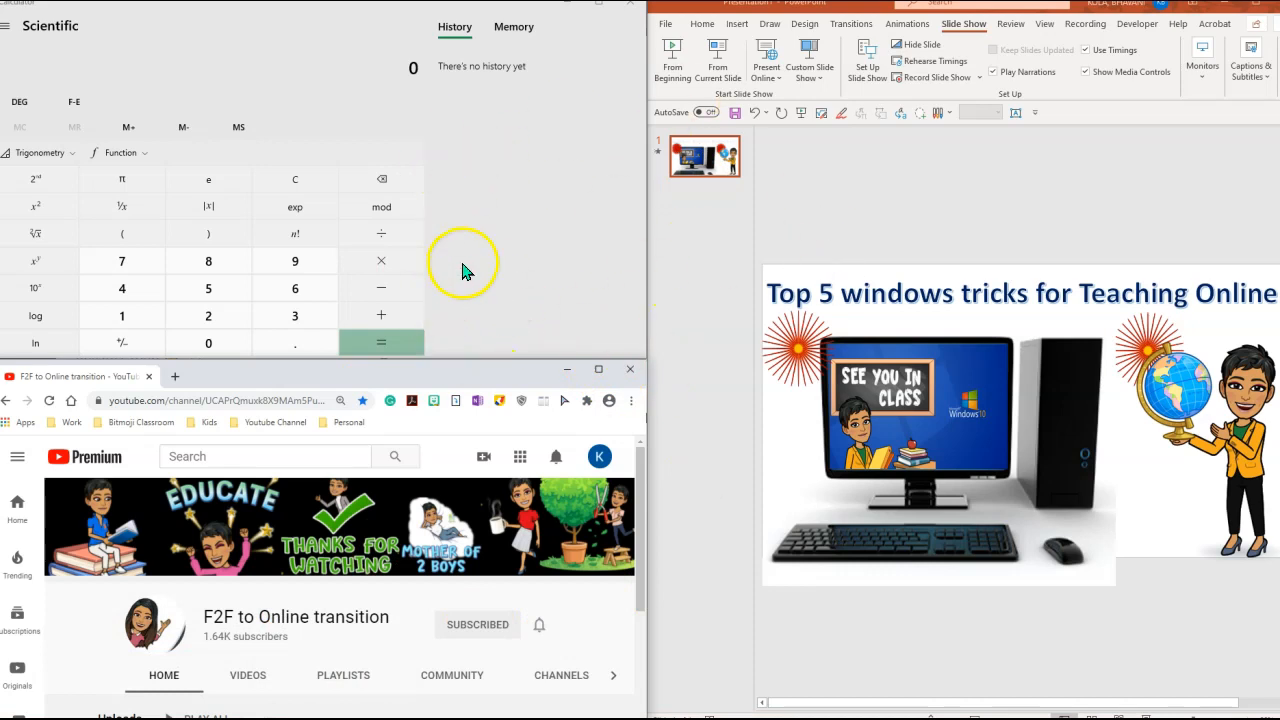
pyautogui.moveTo(455, 438)
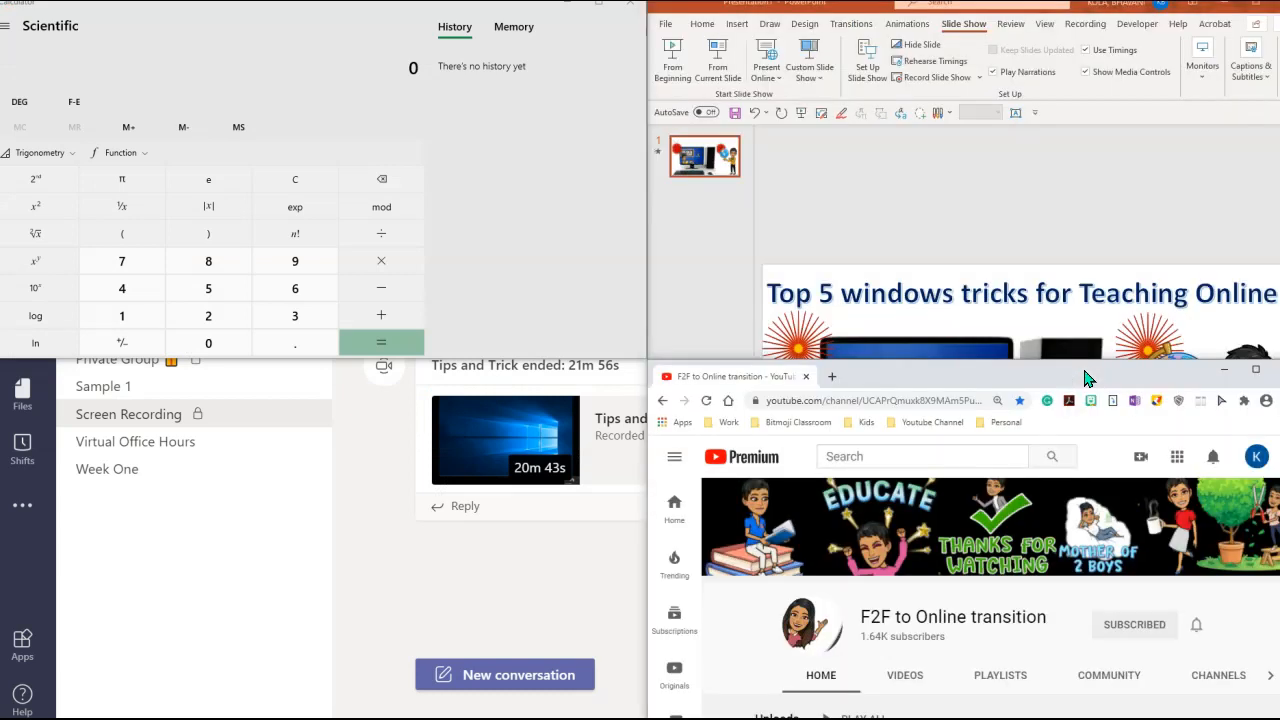
pyautogui.moveTo(1075, 360)
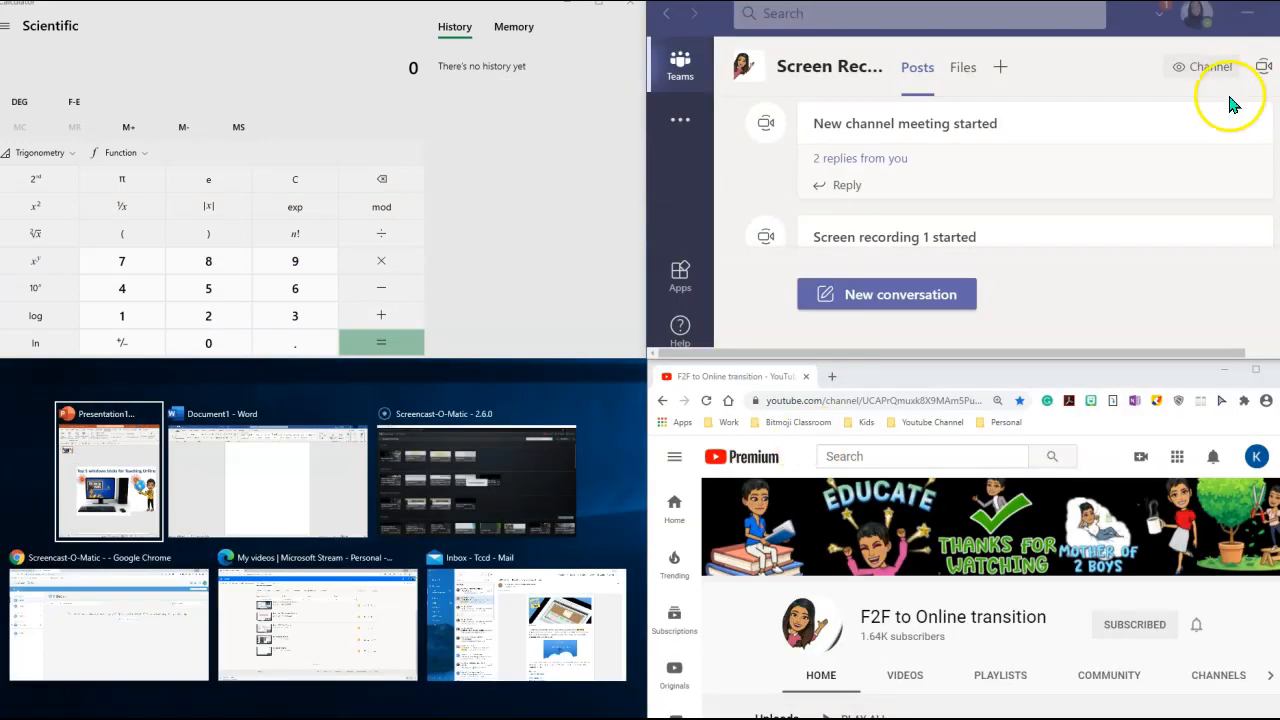
pyautogui.moveTo(108, 472)
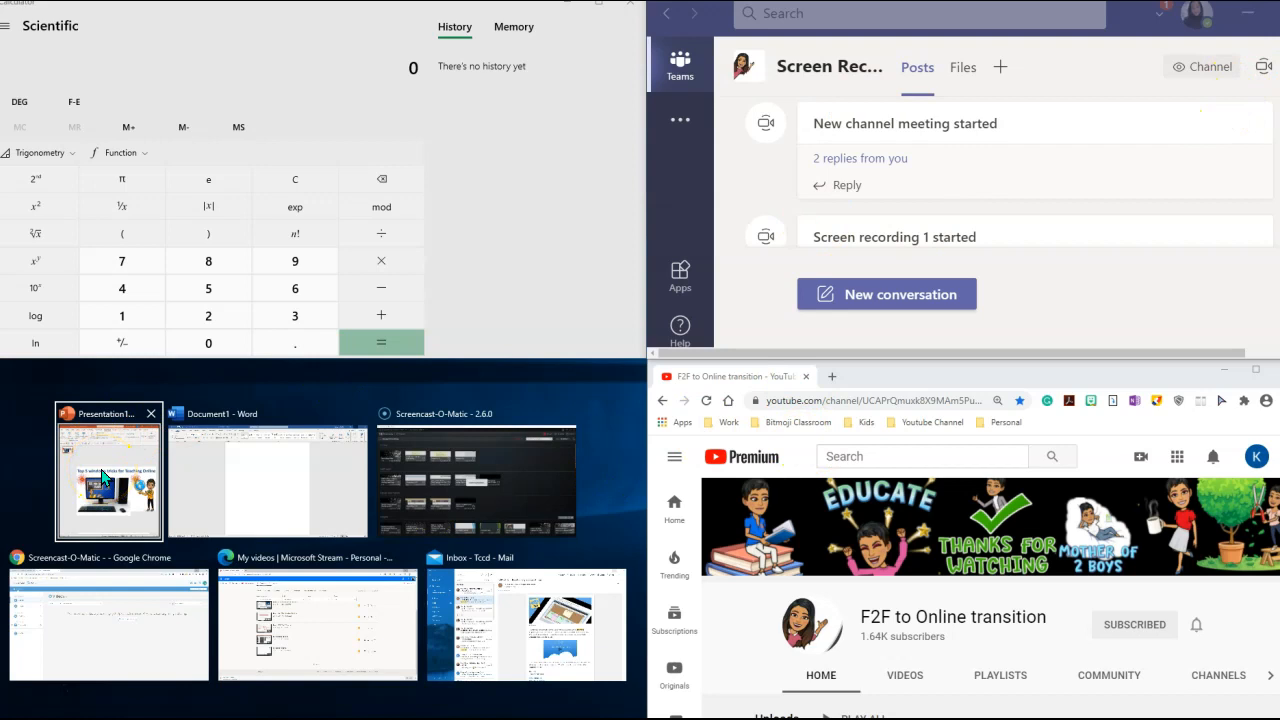
pyautogui.click(109, 472)
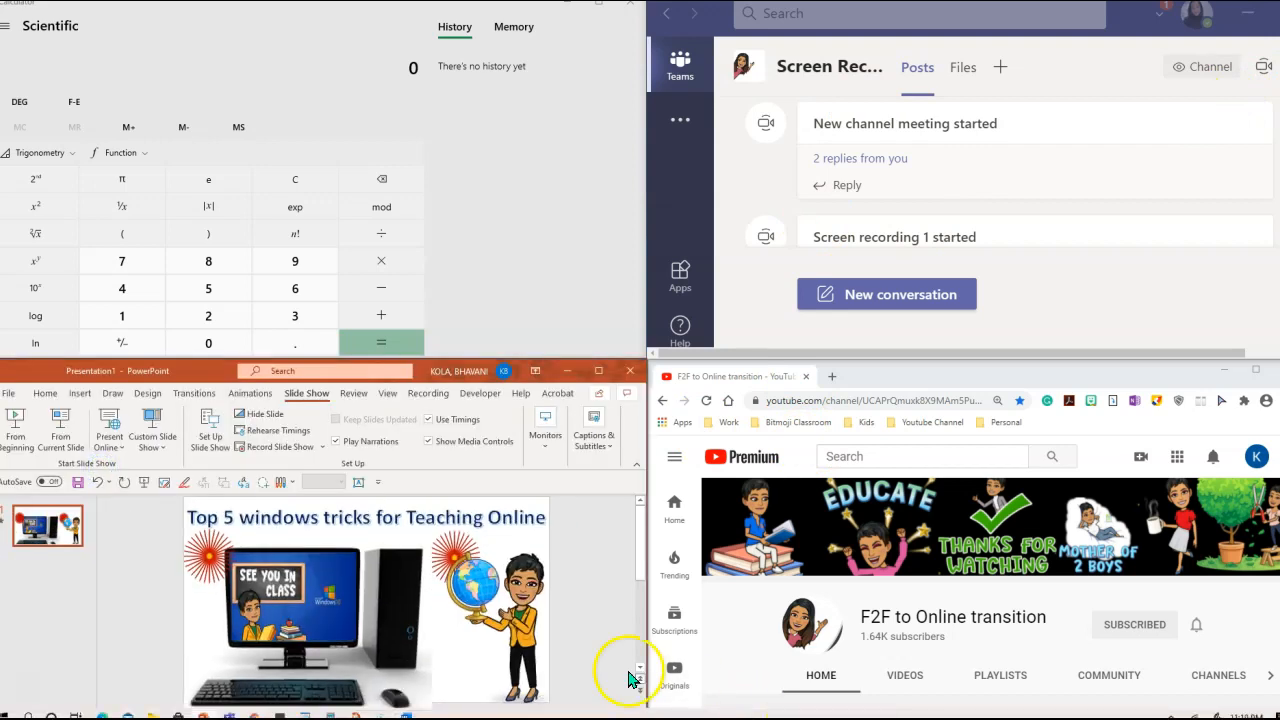
pyautogui.moveTo(517, 170)
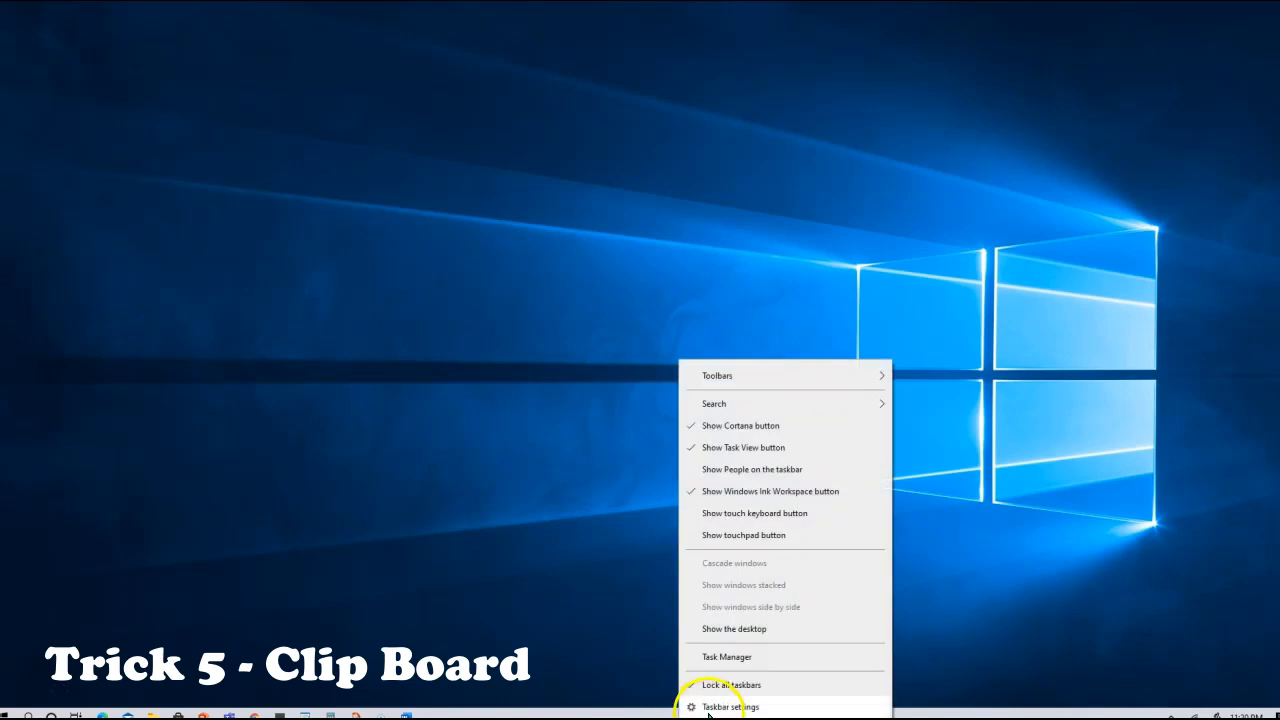
# - Open System > Clipboard in Settings and confirm Clipboard history is on
pyautogui.click(730, 707)
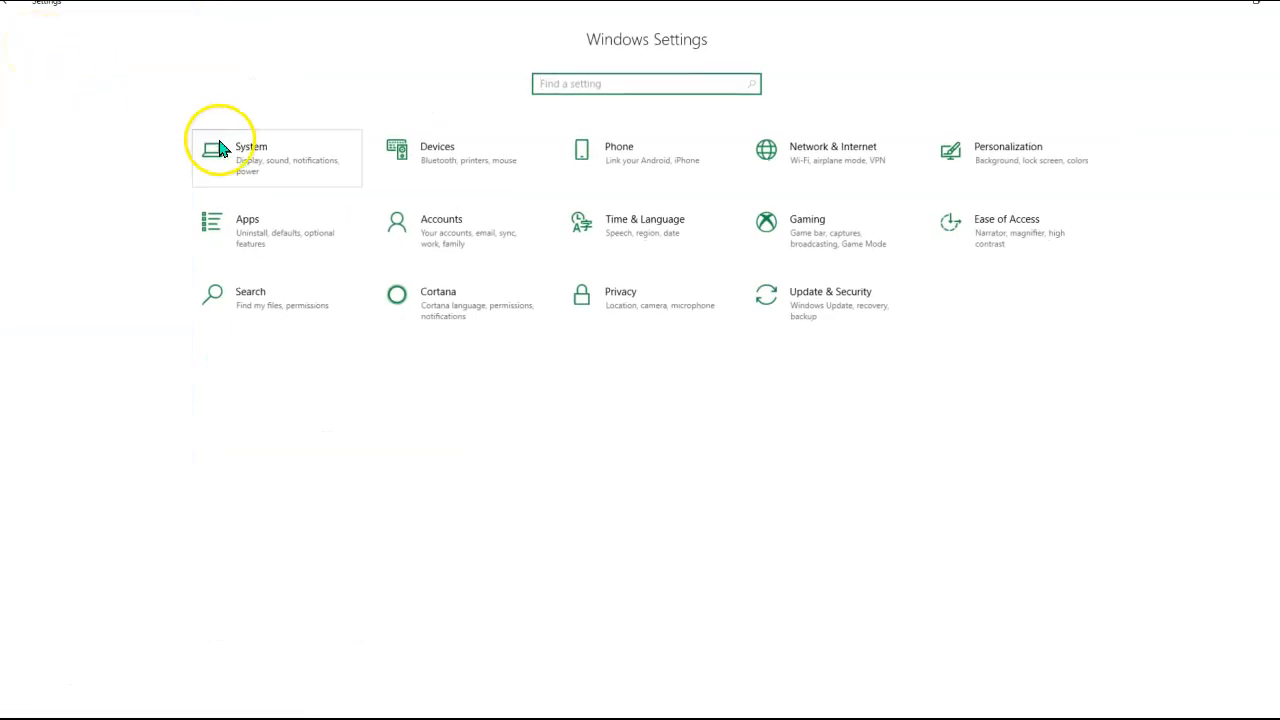
pyautogui.click(251, 147)
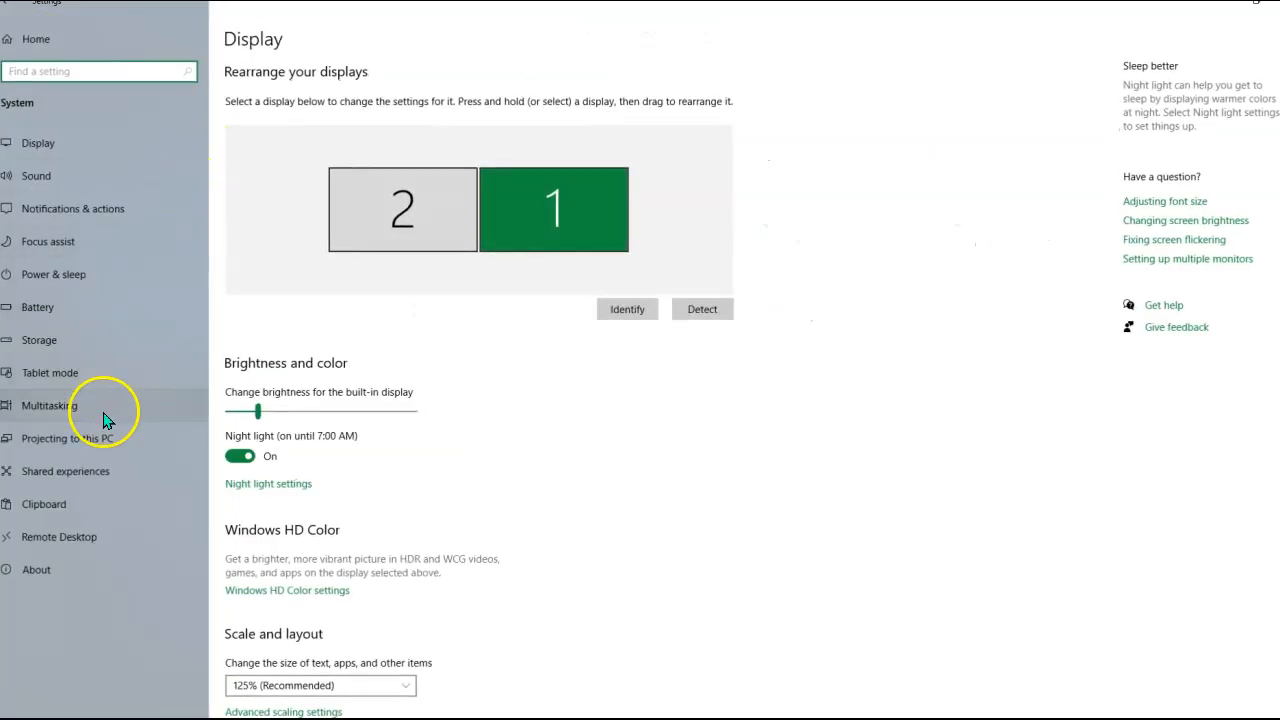
pyautogui.click(44, 503)
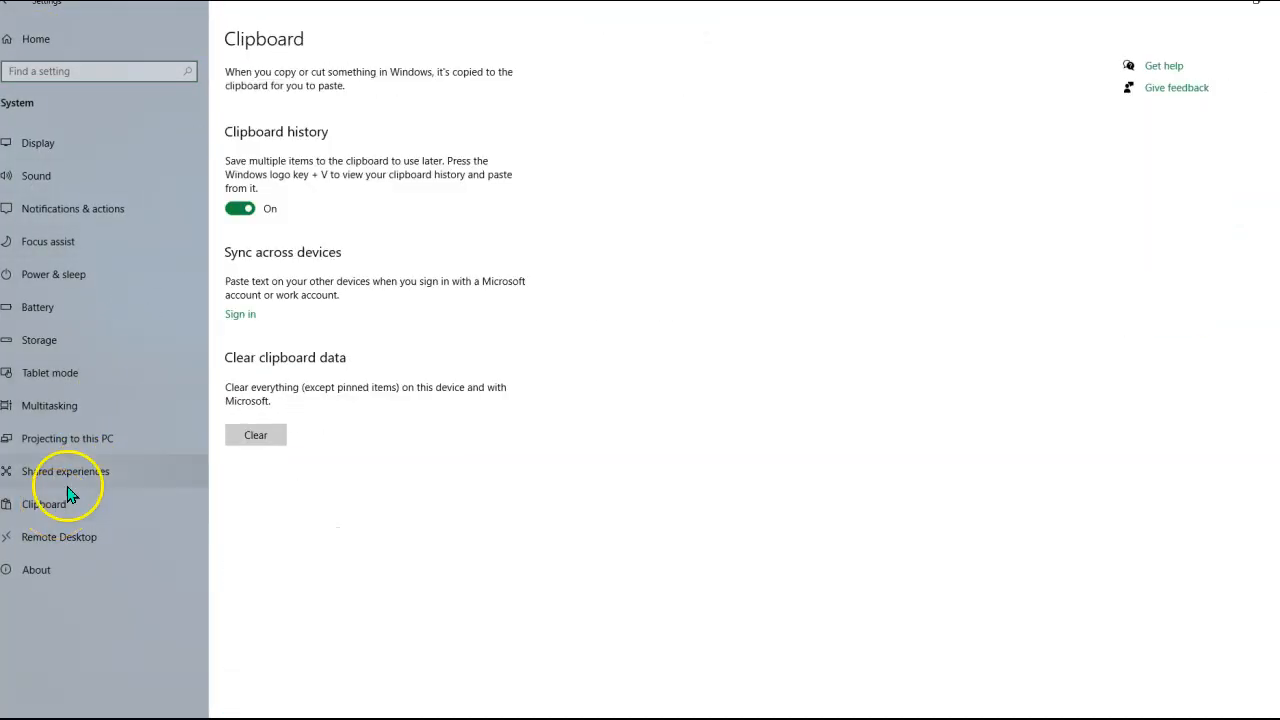
pyautogui.moveTo(303, 218)
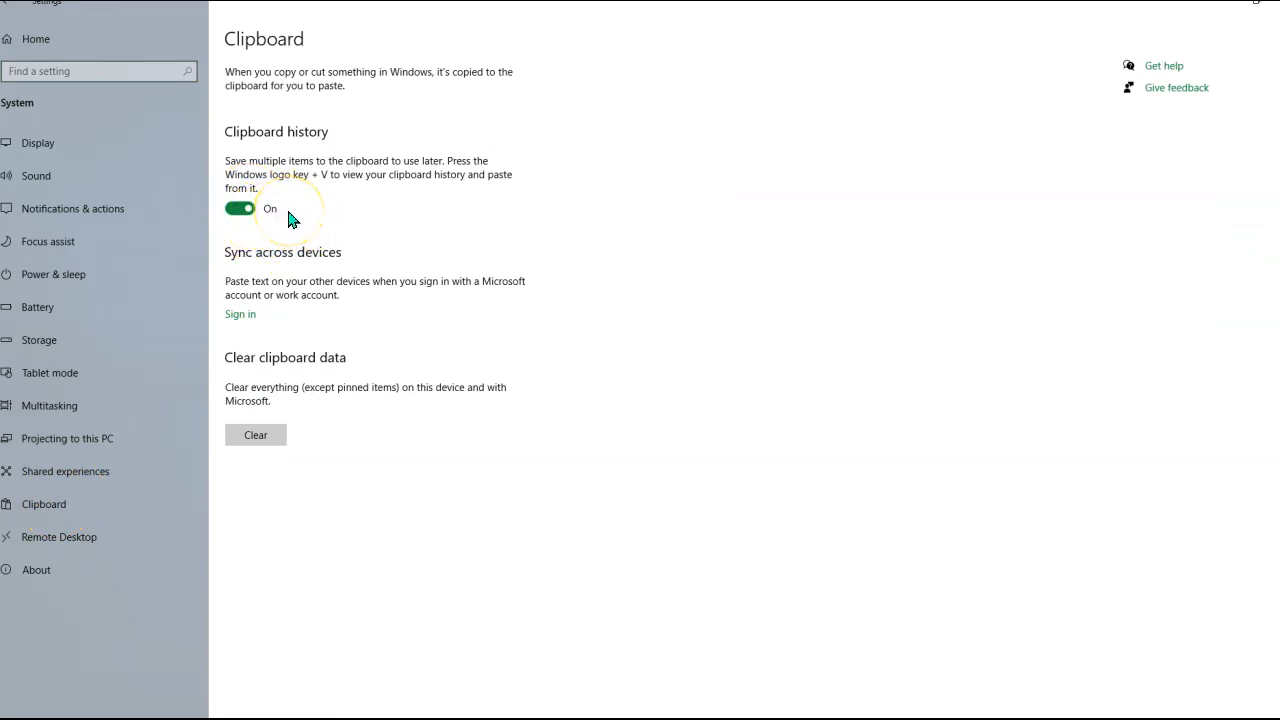
pyautogui.moveTo(1253, 35)
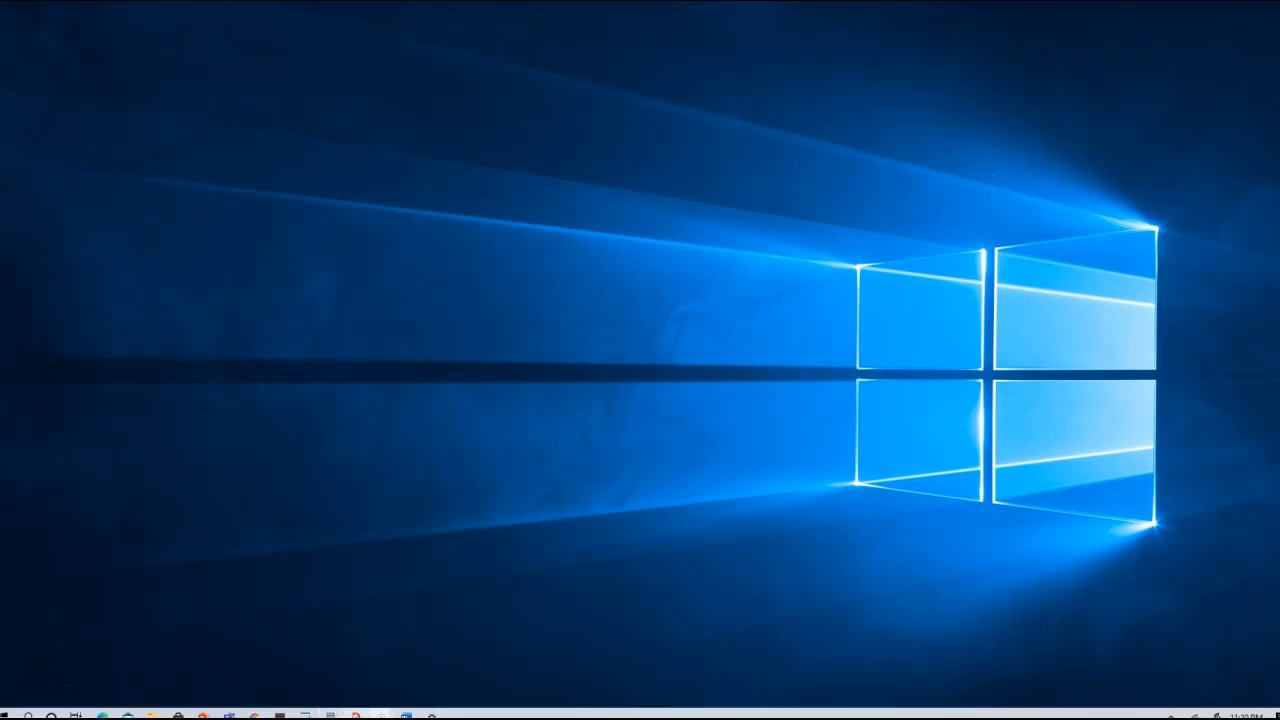
pyautogui.moveTo(405, 714)
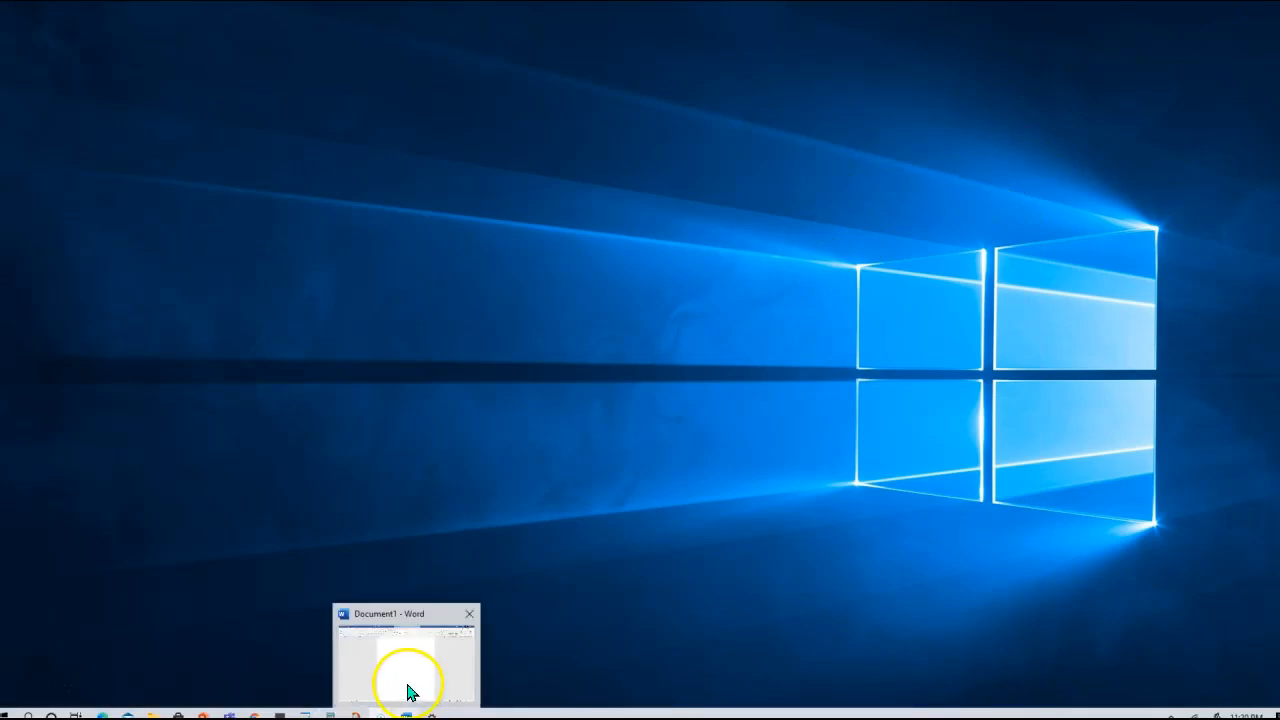
# - Paste the sunburst, globe cartoon, 'Top 5 windows tricks' text and Google Sites link into Word from clipboard history
pyautogui.click(405, 655)
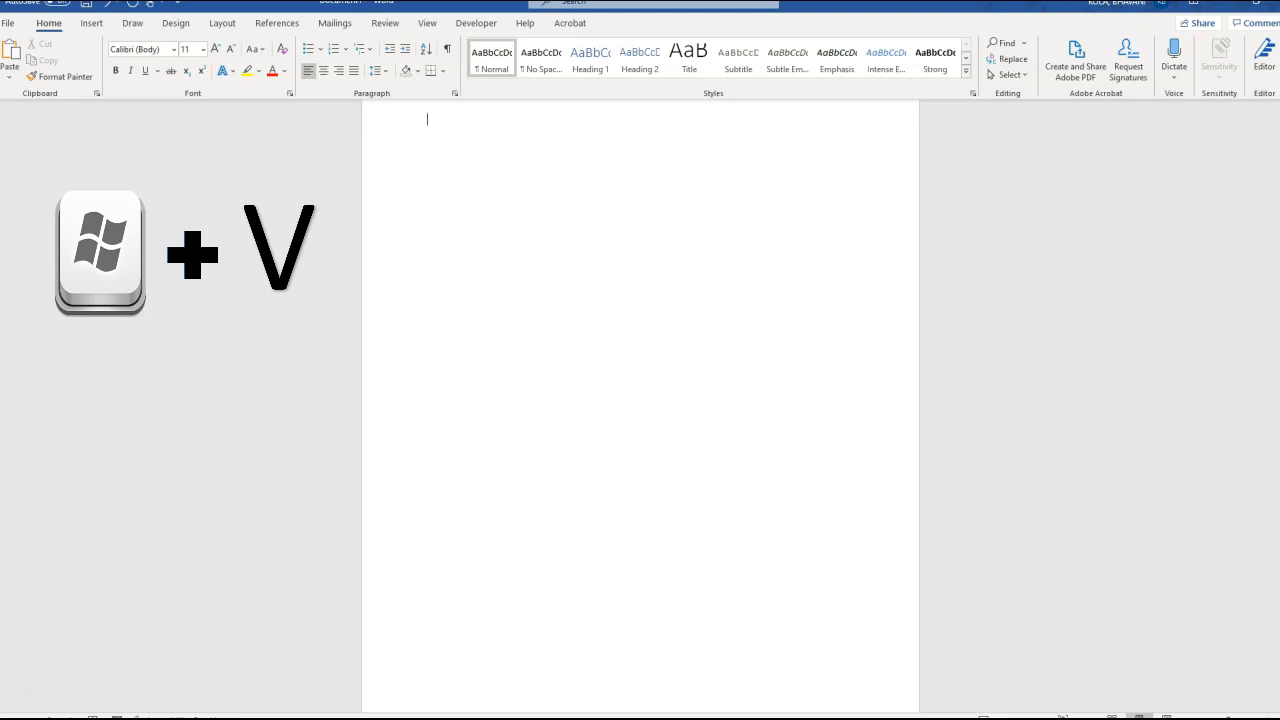
pyautogui.press('win+v')
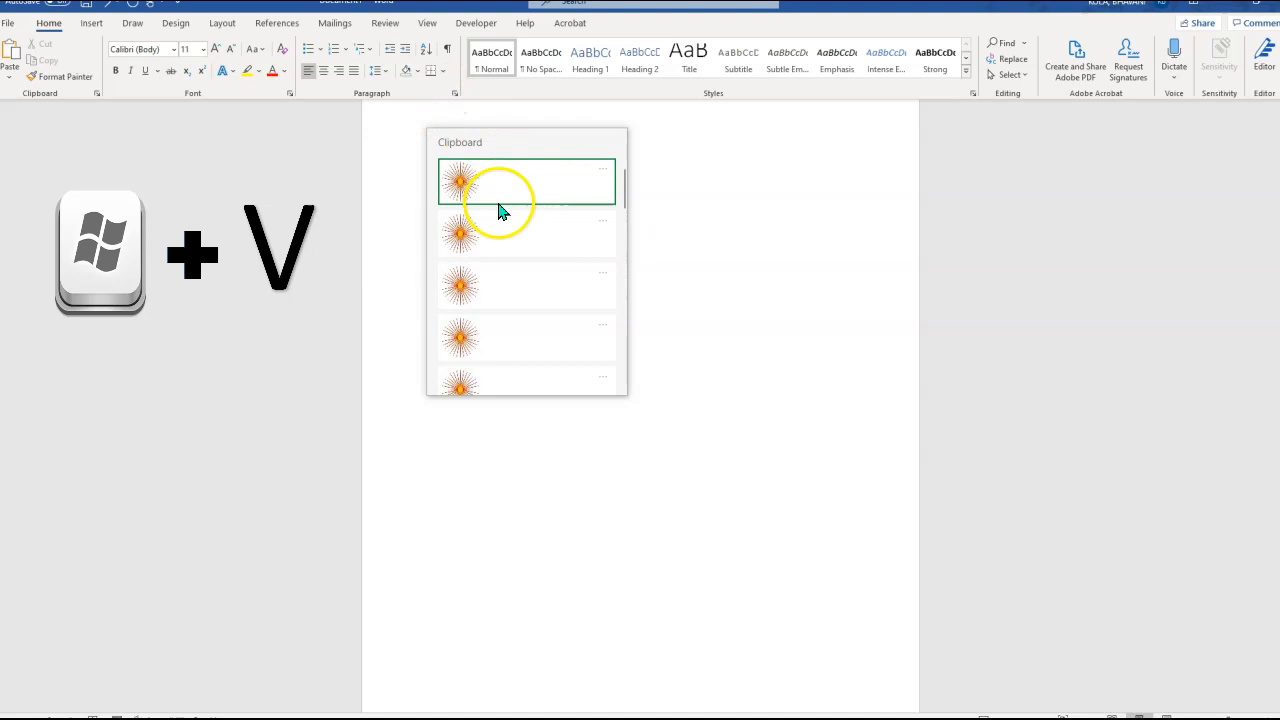
pyautogui.click(500, 185)
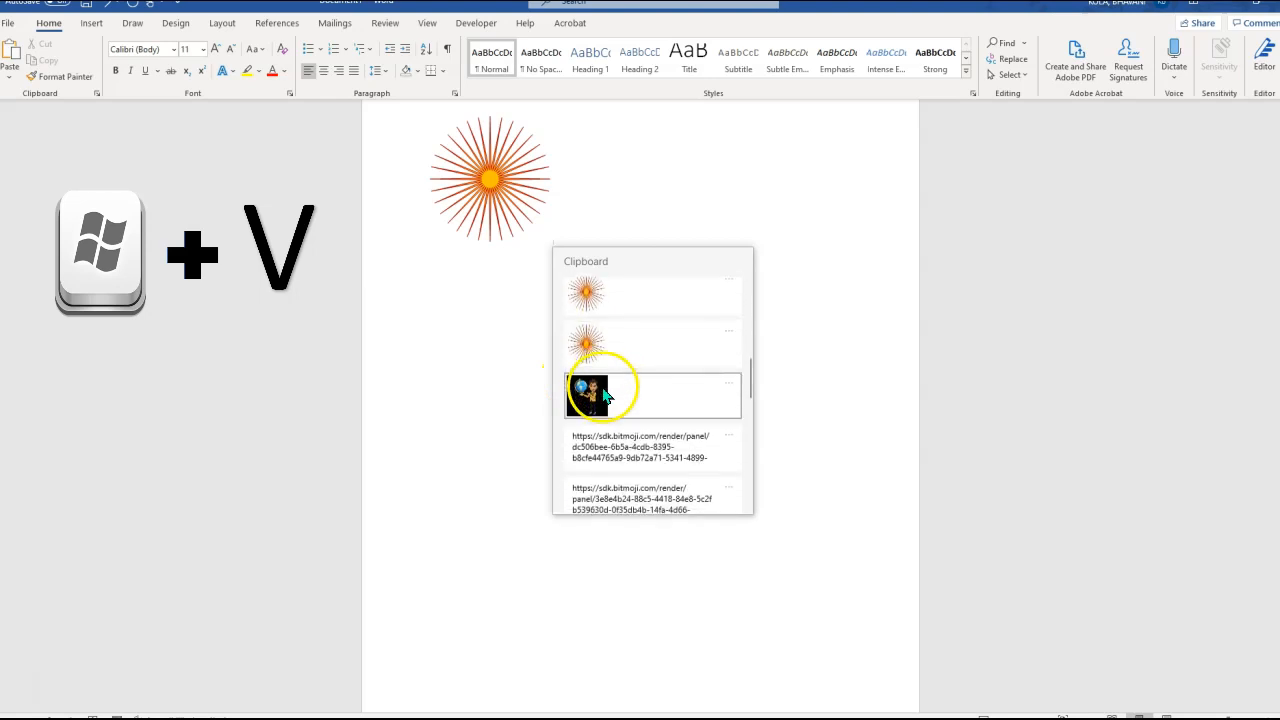
pyautogui.click(602, 390)
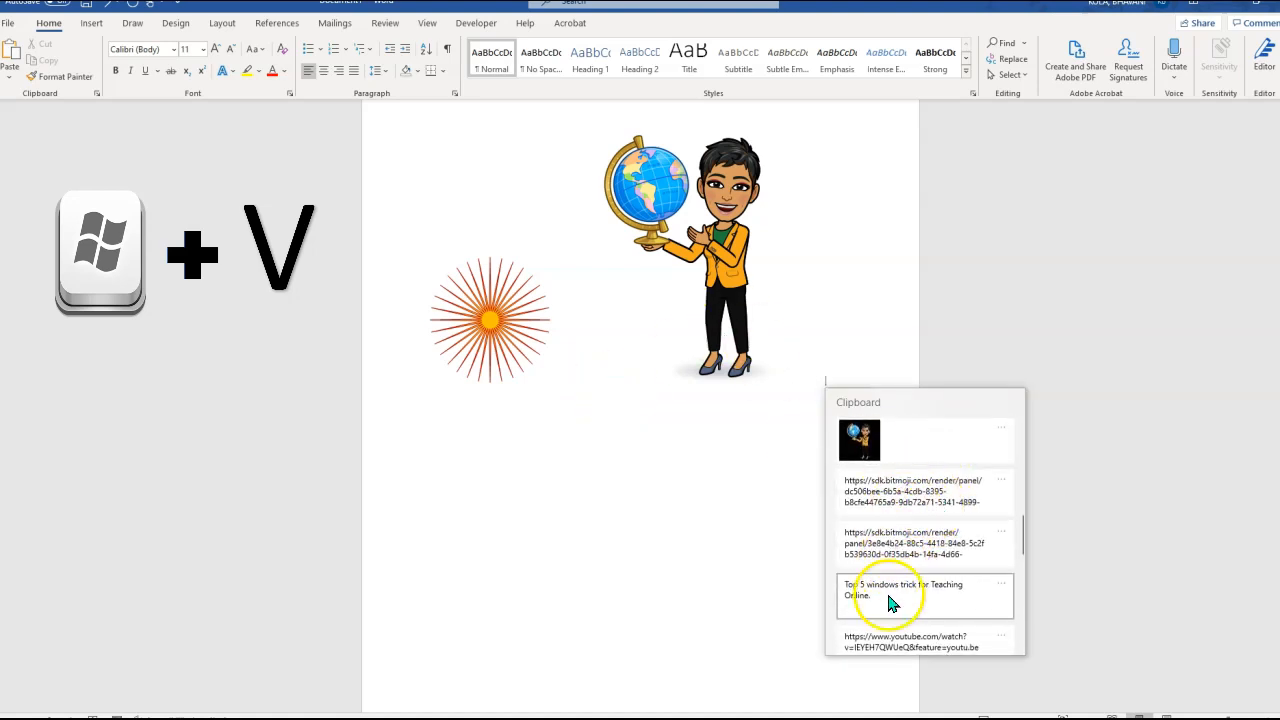
pyautogui.click(903, 589)
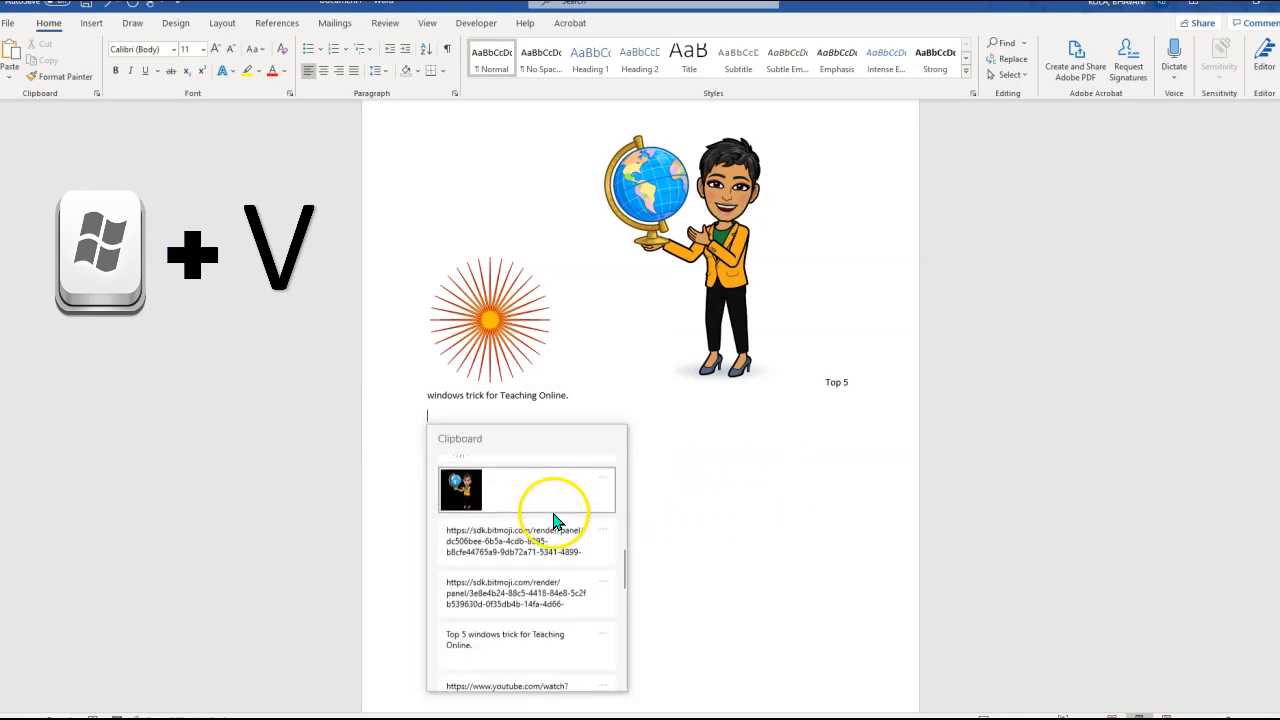
pyautogui.scroll(-3)
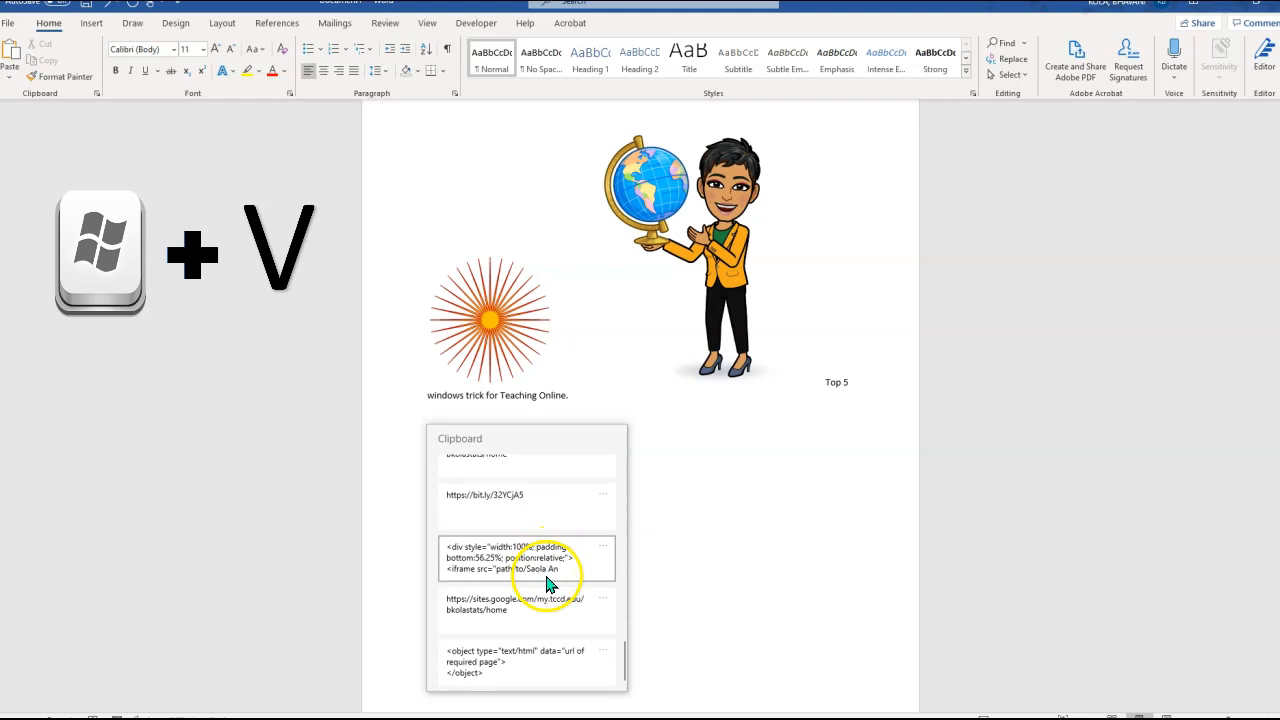
pyautogui.moveTo(670, 565)
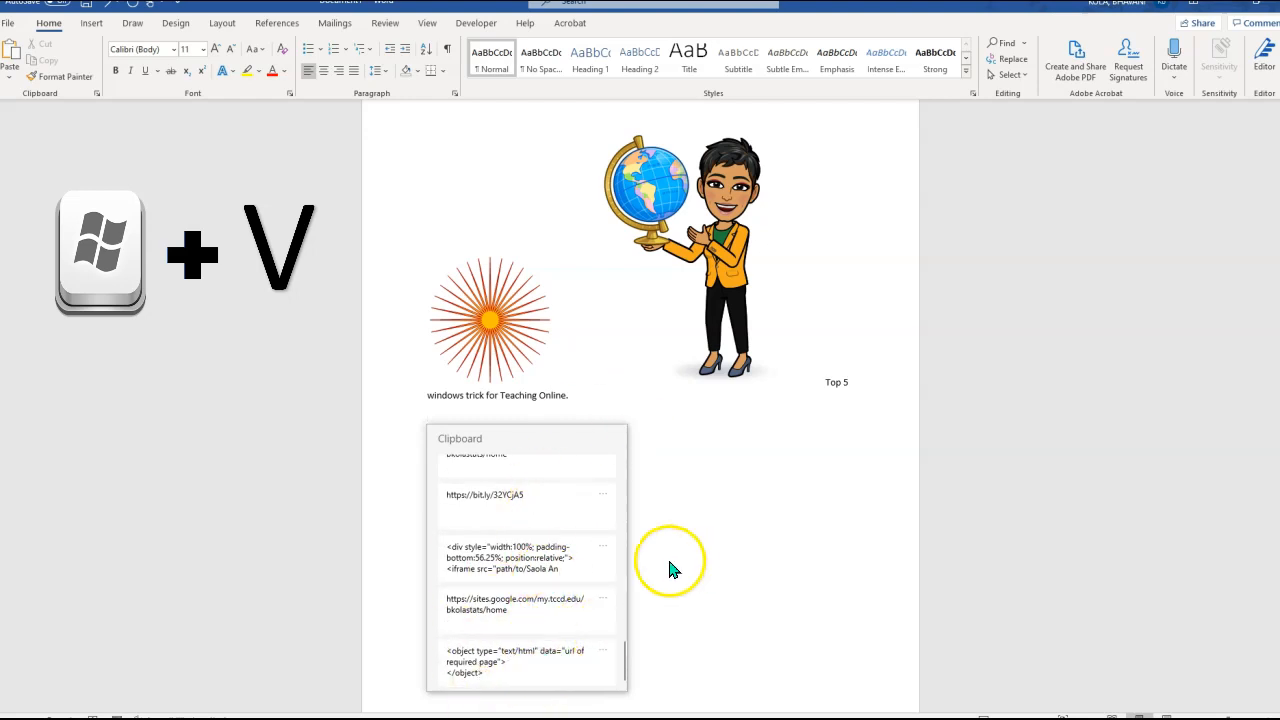
pyautogui.click(515, 604)
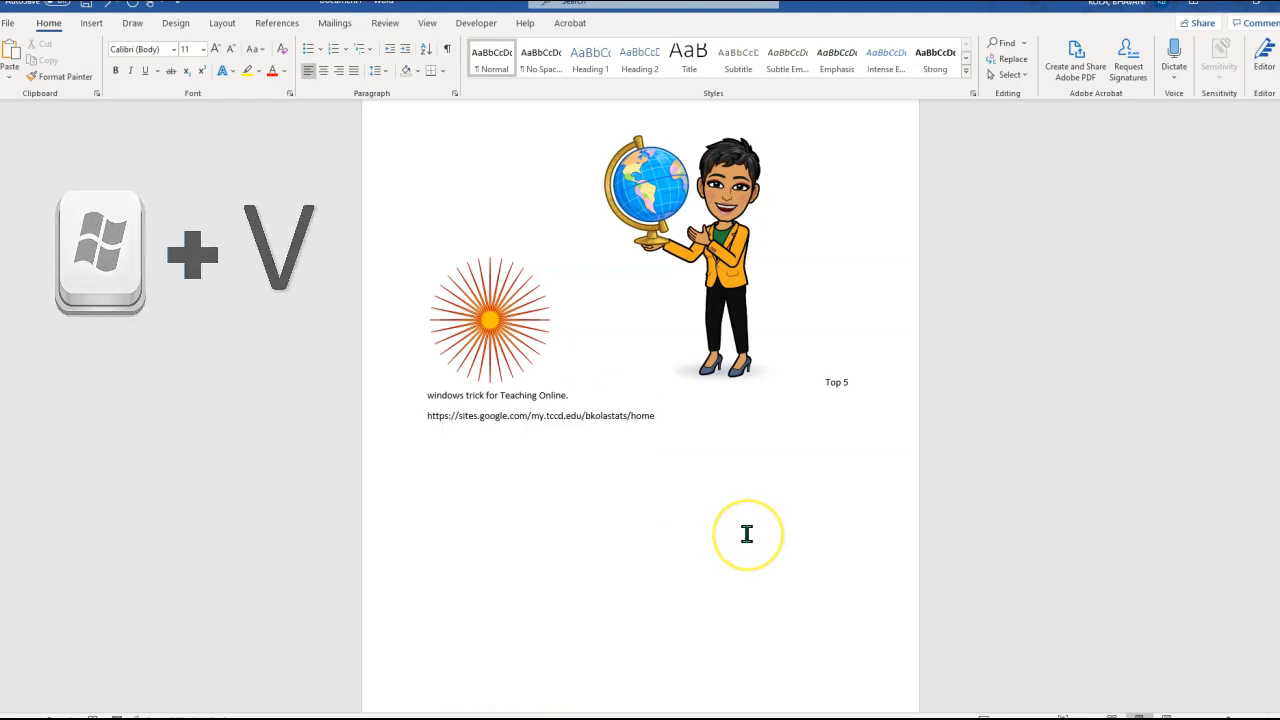